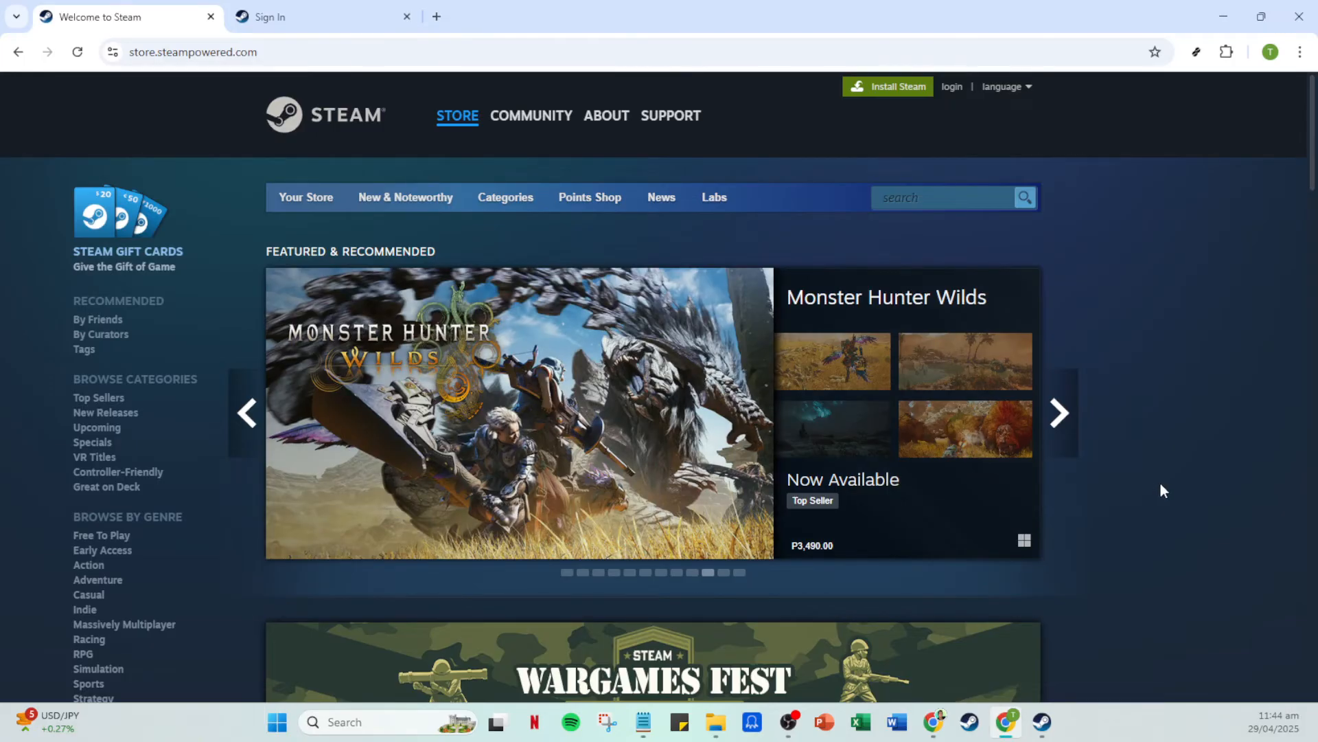
{"action": "mouse_move", "coordinate": [1011, 184]}
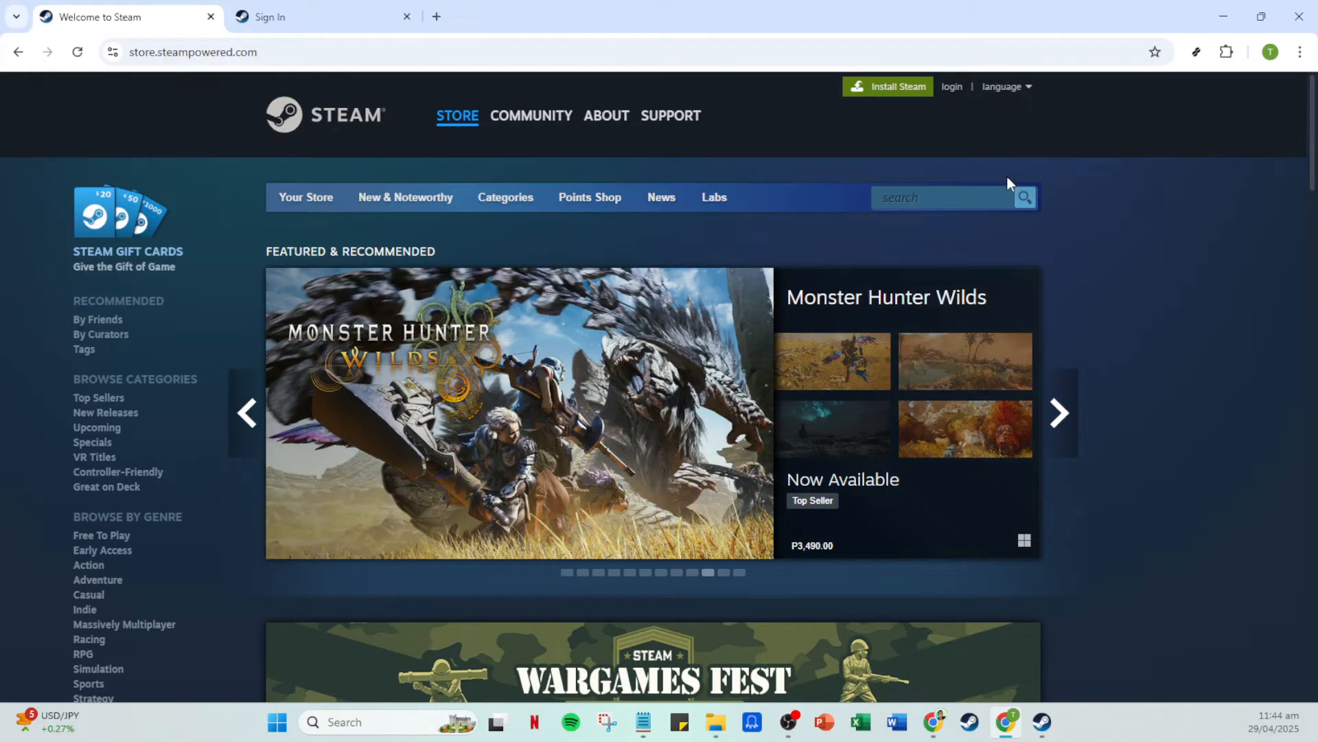
{"action": "mouse_move", "coordinate": [951, 96]}
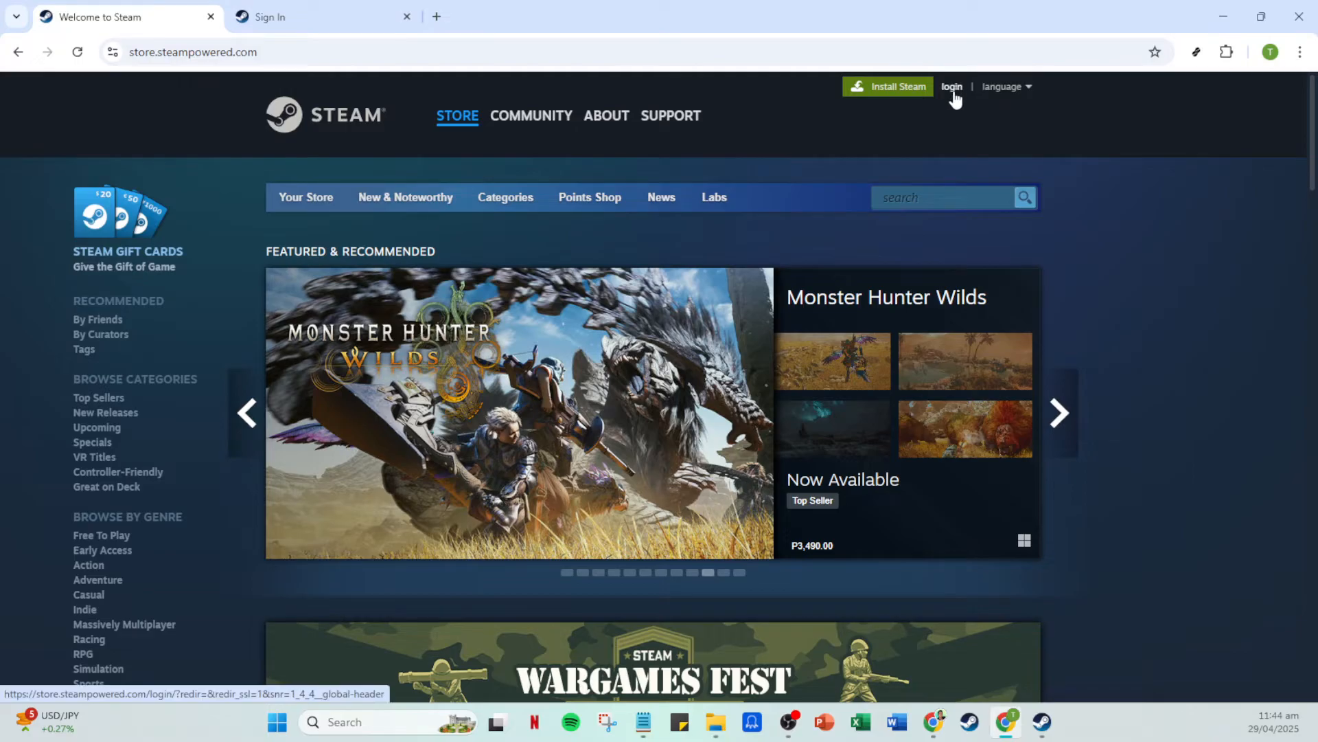
Go to the Steam store sign-in page from the store header
{"action": "left_click", "coordinate": [952, 87]}
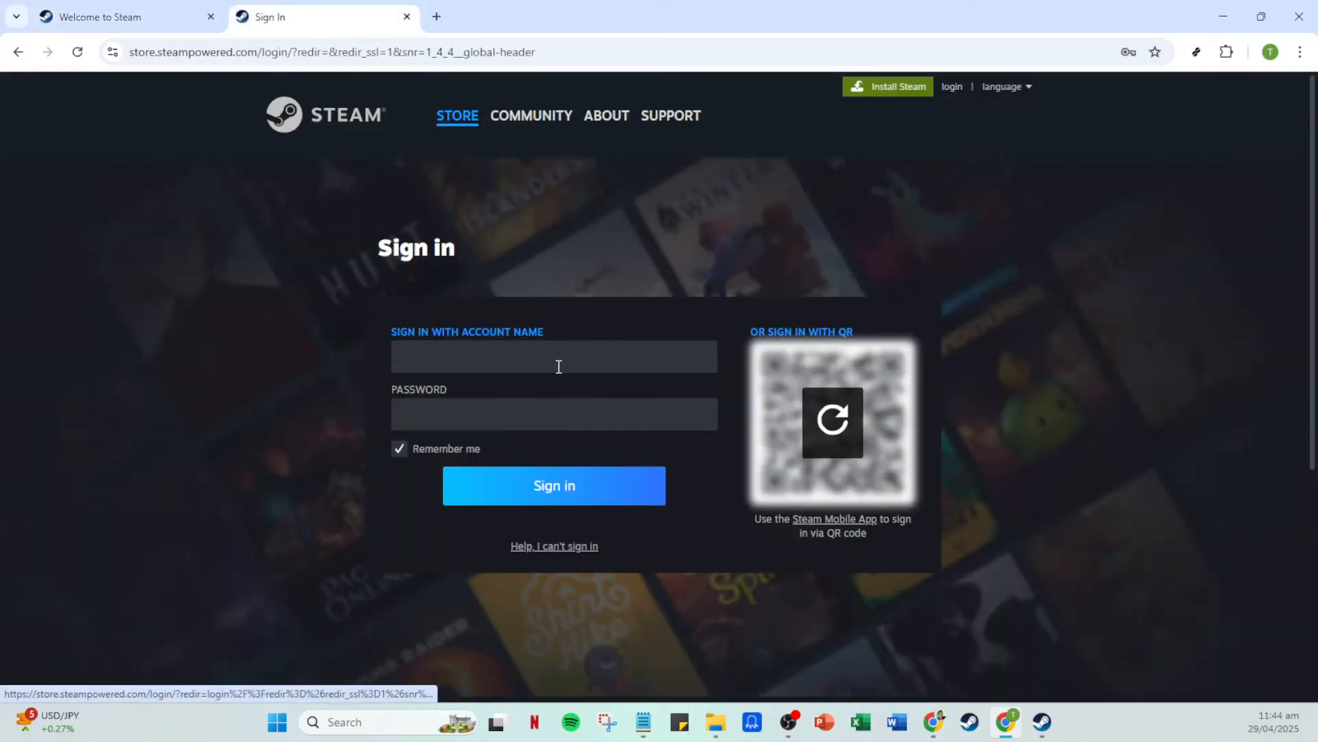
{"action": "mouse_move", "coordinate": [564, 463]}
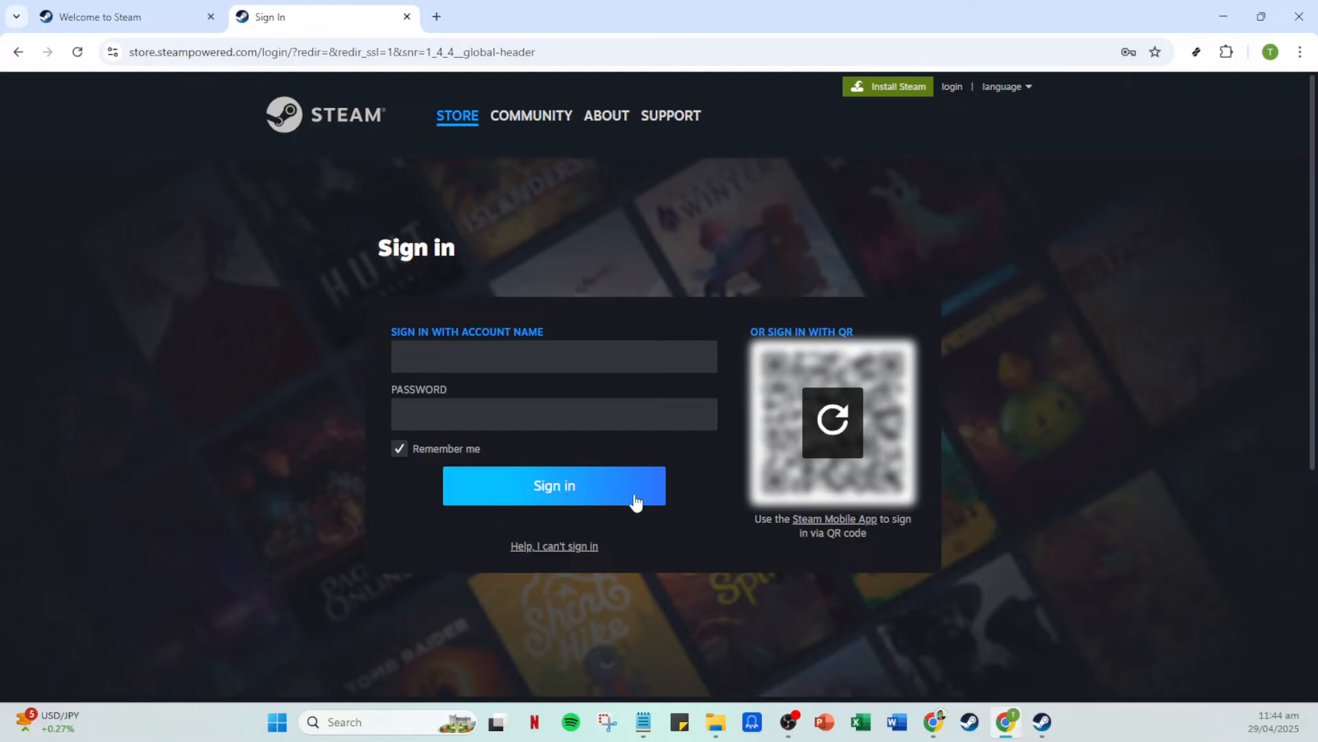
{"action": "mouse_move", "coordinate": [1125, 557]}
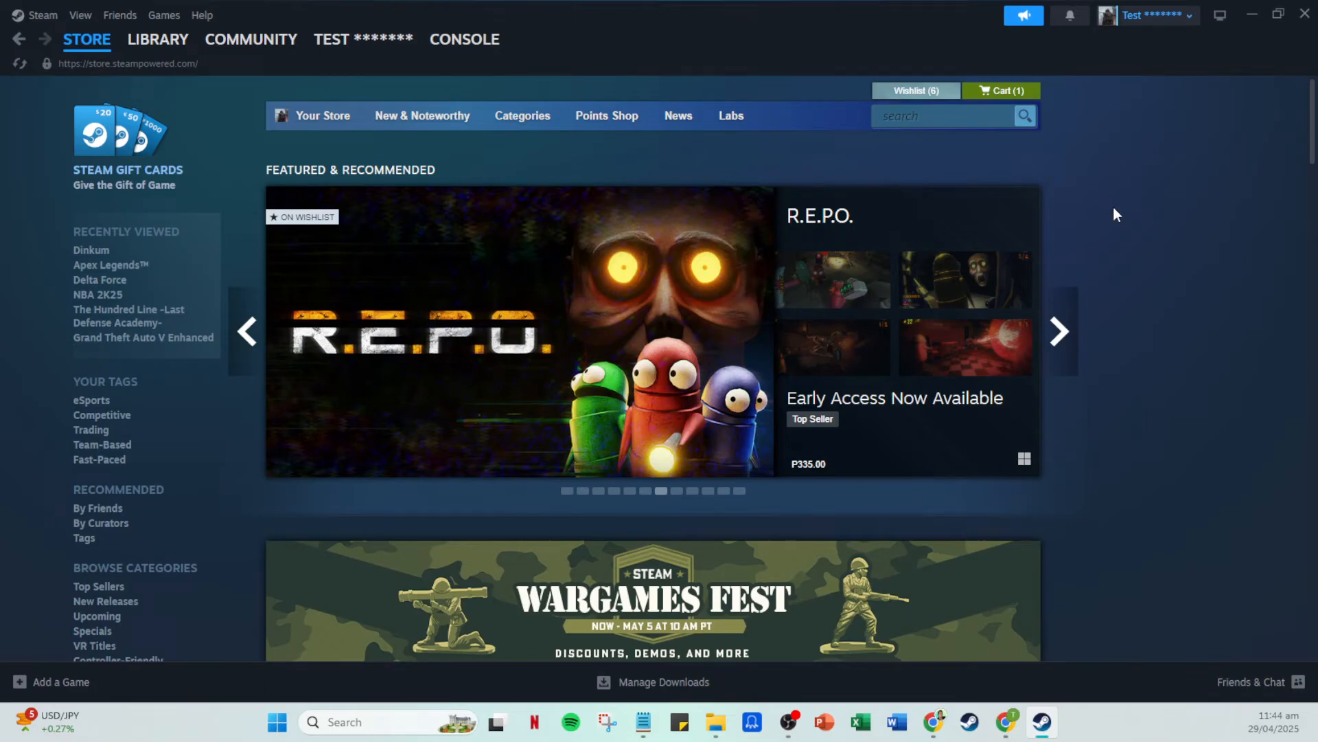
{"action": "mouse_move", "coordinate": [1117, 214]}
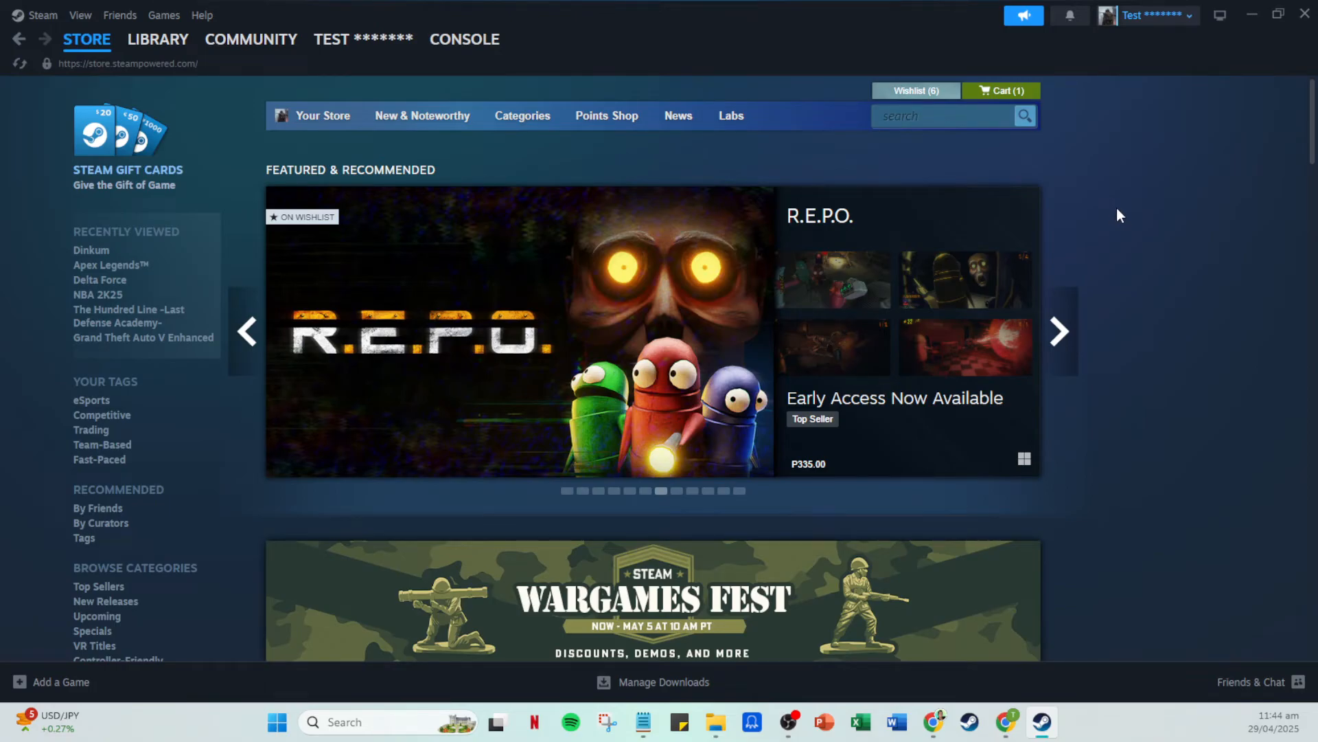
{"action": "mouse_move", "coordinate": [1146, 208]}
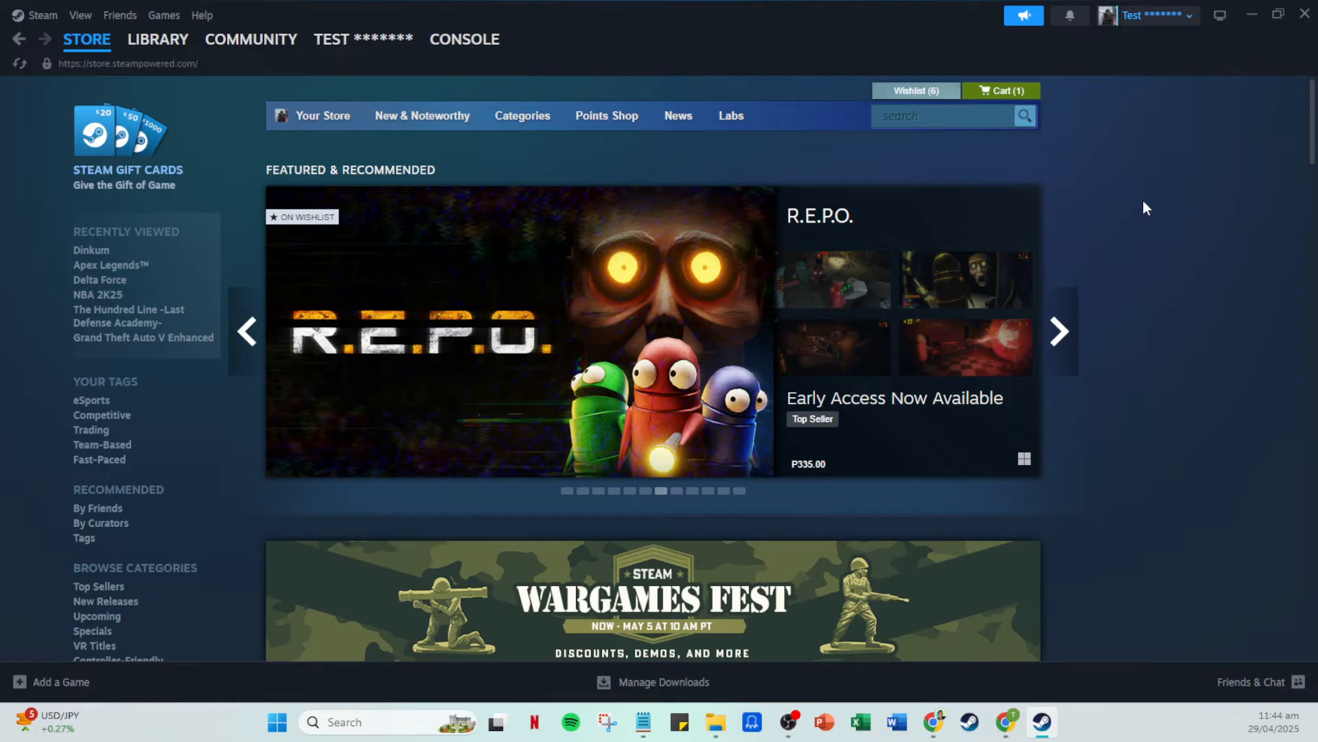
{"action": "mouse_move", "coordinate": [1093, 76]}
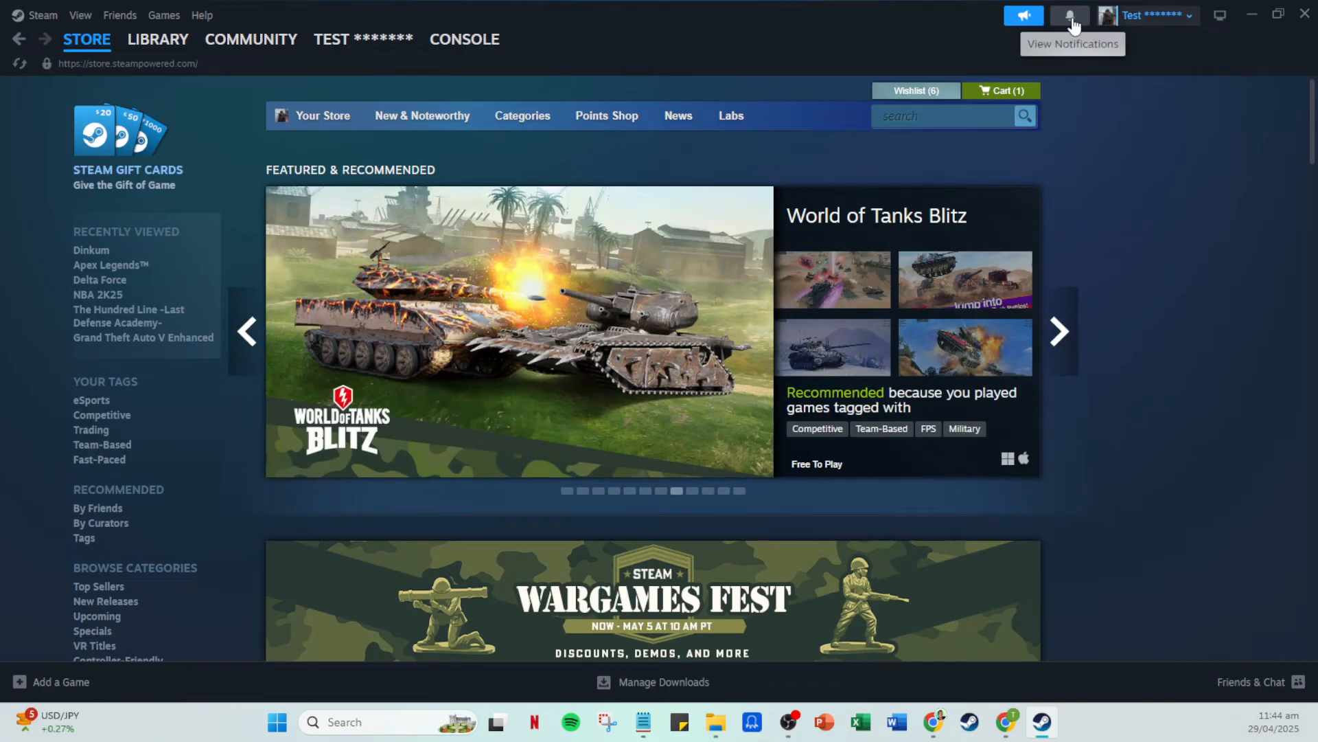
{"action": "mouse_move", "coordinate": [1078, 21]}
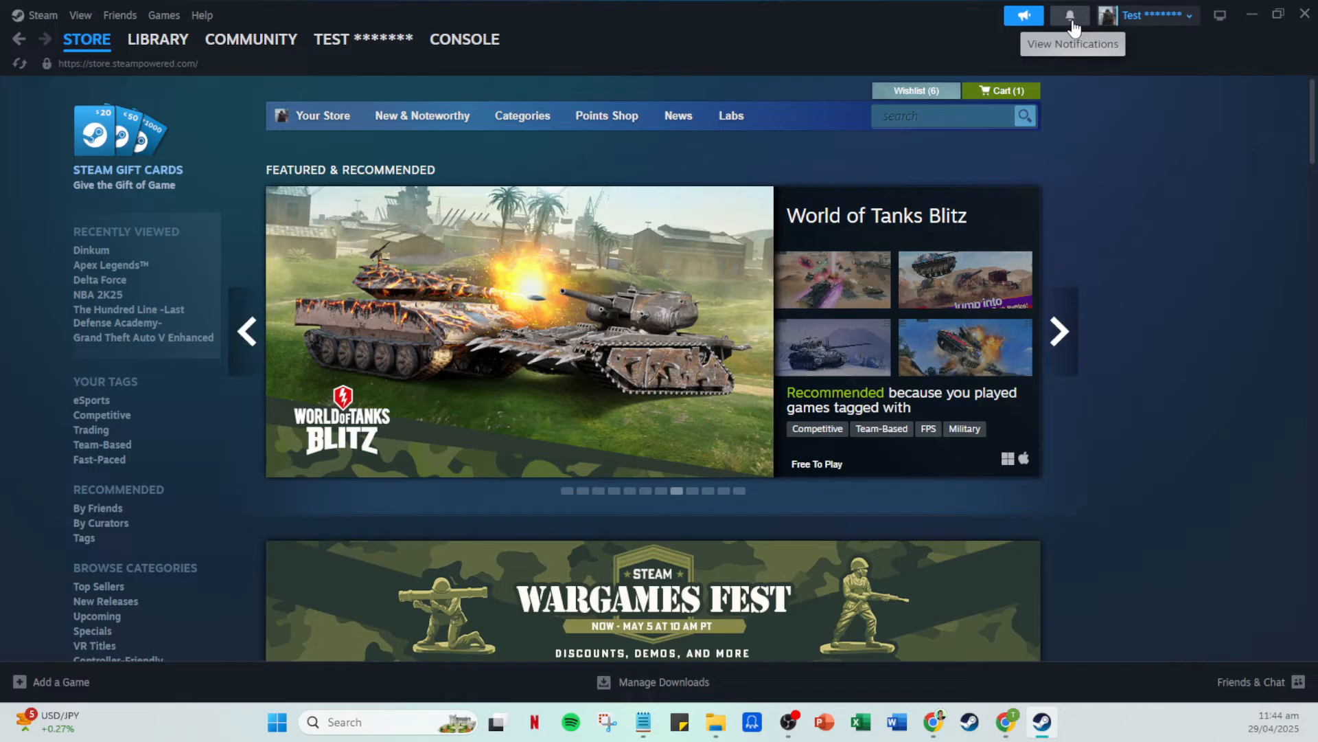
View the account's notifications from the signed-in store top bar
{"action": "left_click", "coordinate": [1068, 15]}
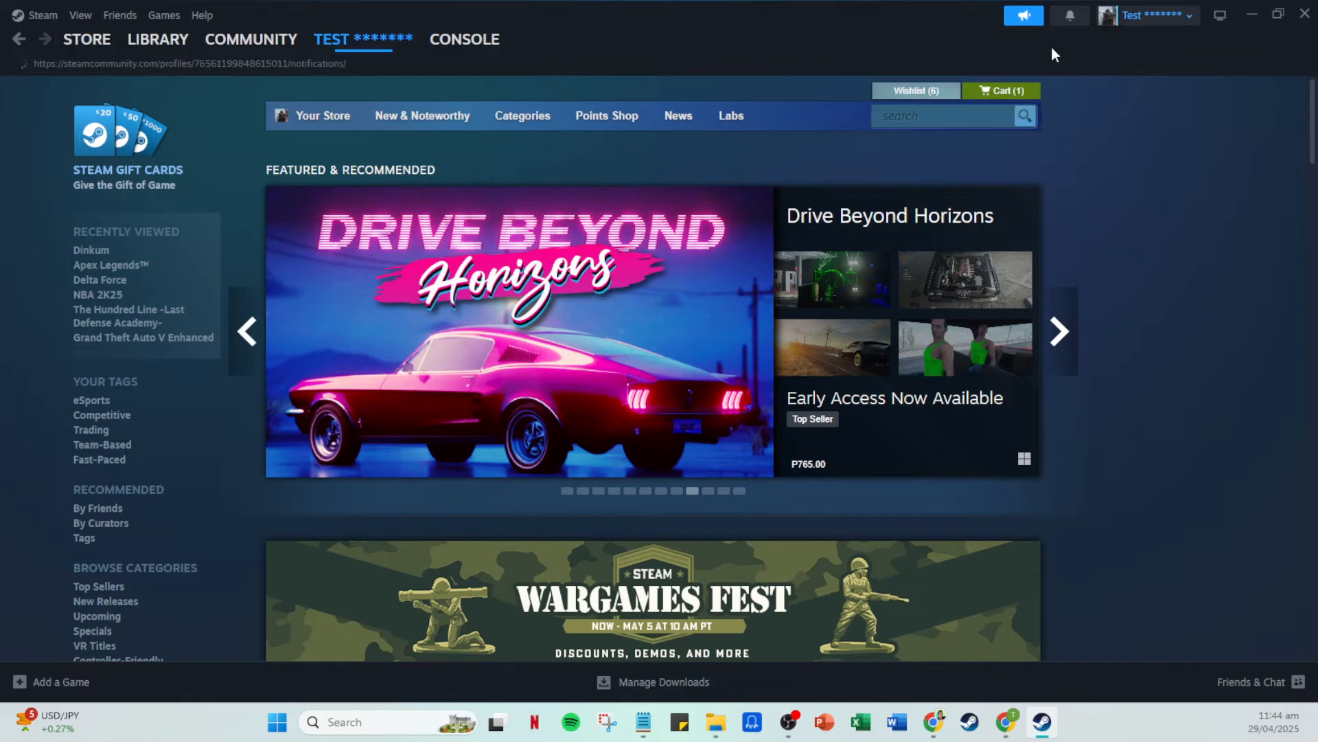
Show the full notifications page, which reports no notifications
{"action": "left_click", "coordinate": [1069, 15]}
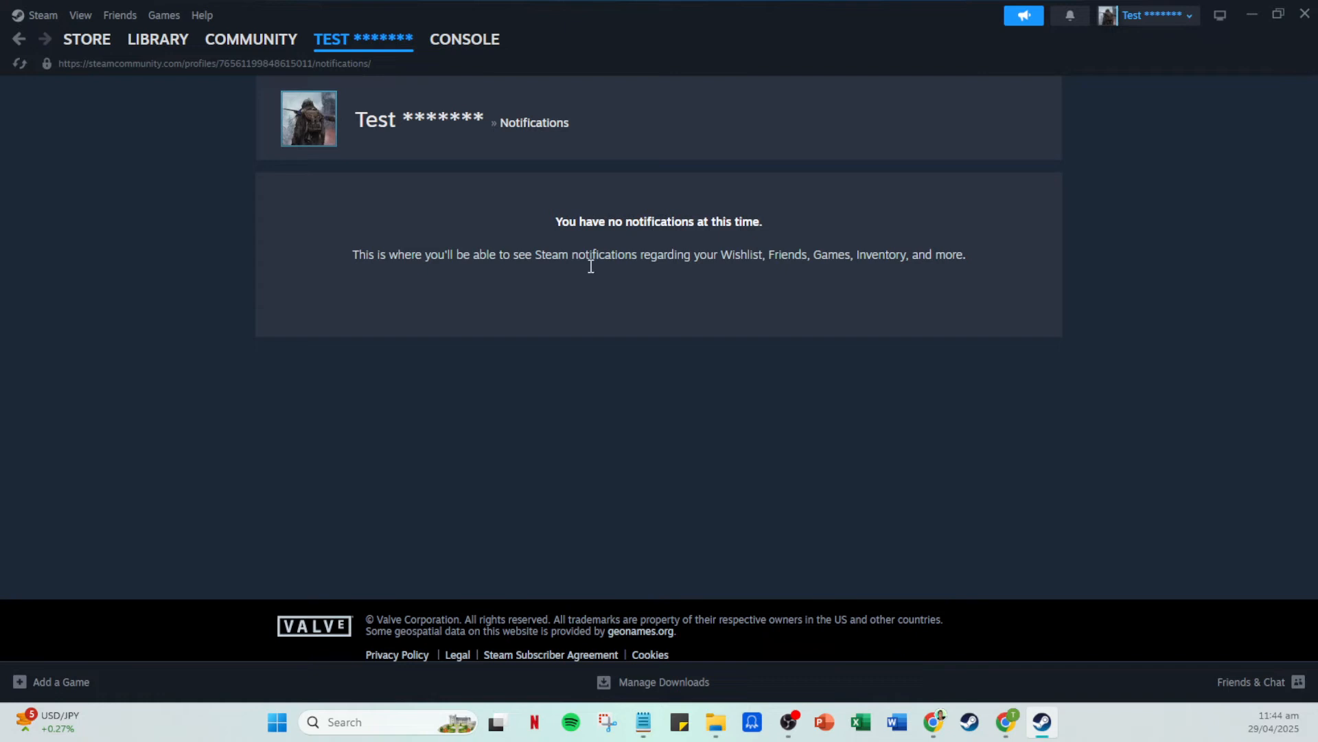
{"action": "mouse_move", "coordinate": [977, 294]}
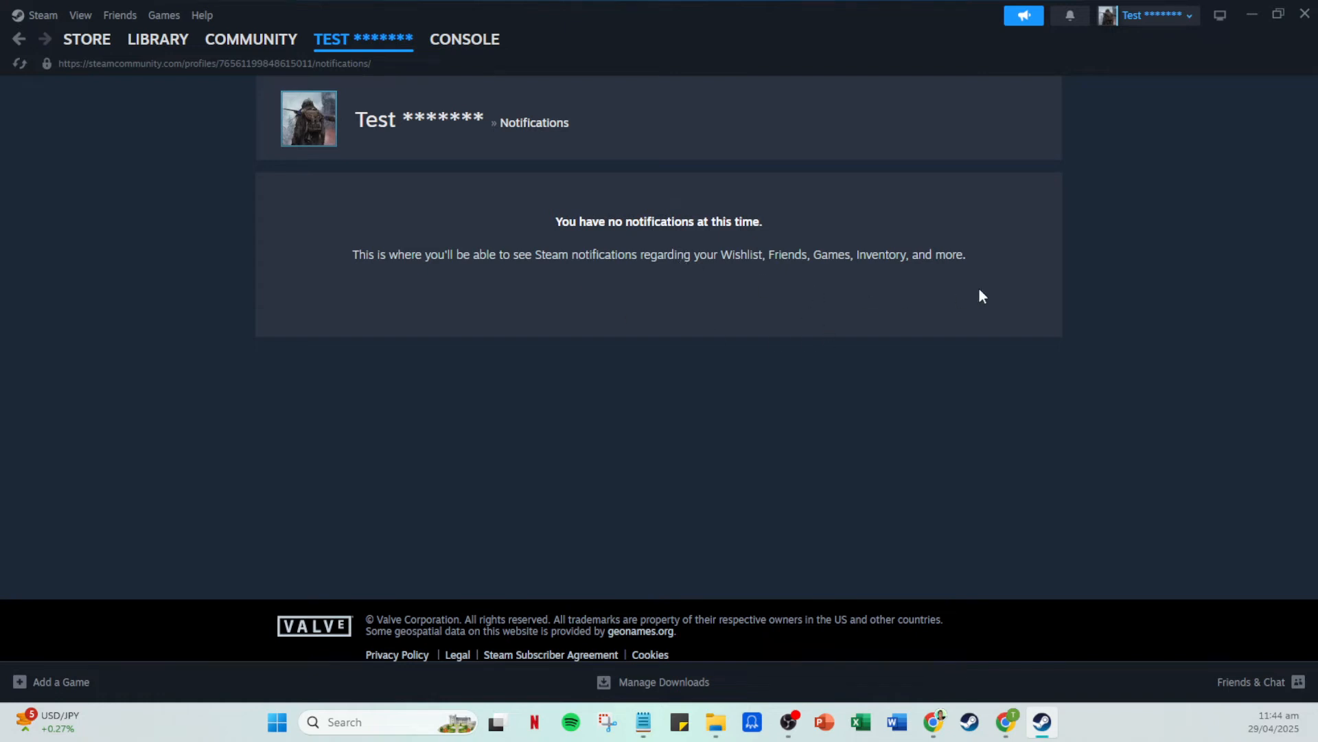
{"action": "mouse_move", "coordinate": [941, 212]}
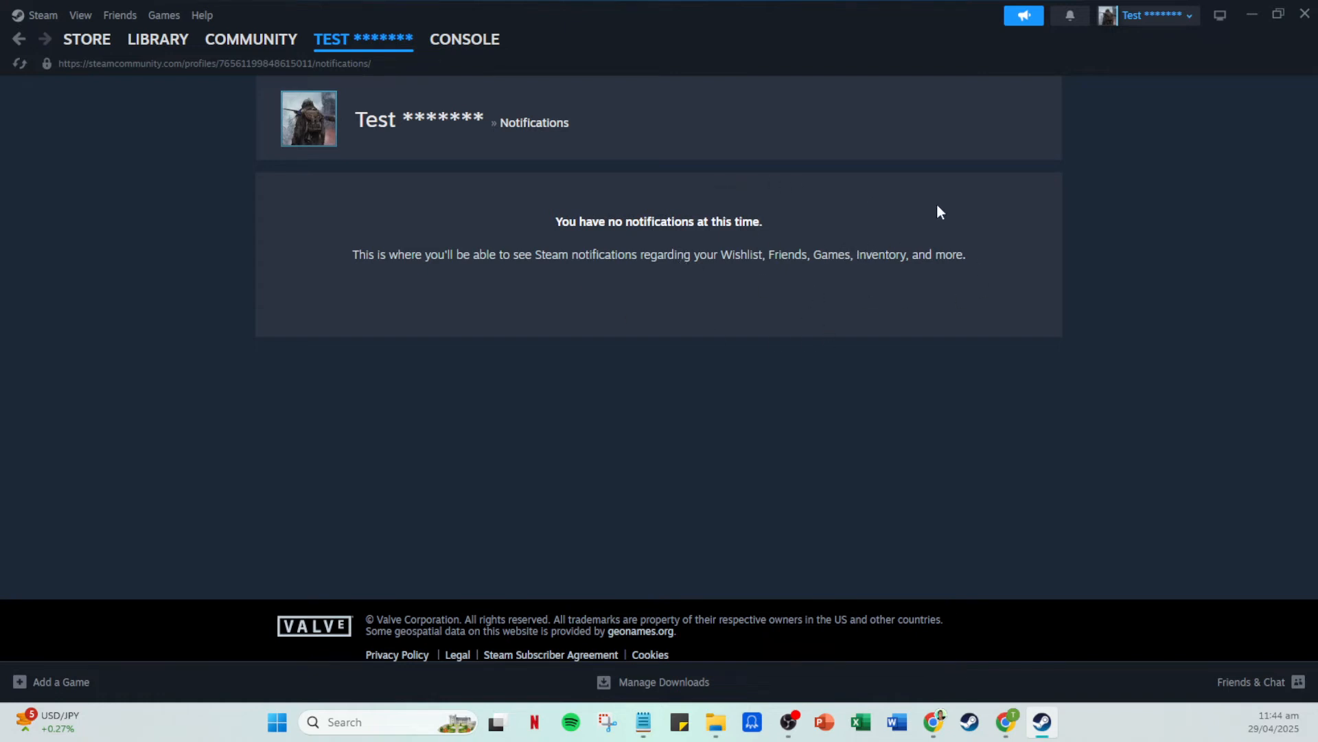
{"action": "mouse_move", "coordinate": [744, 121]}
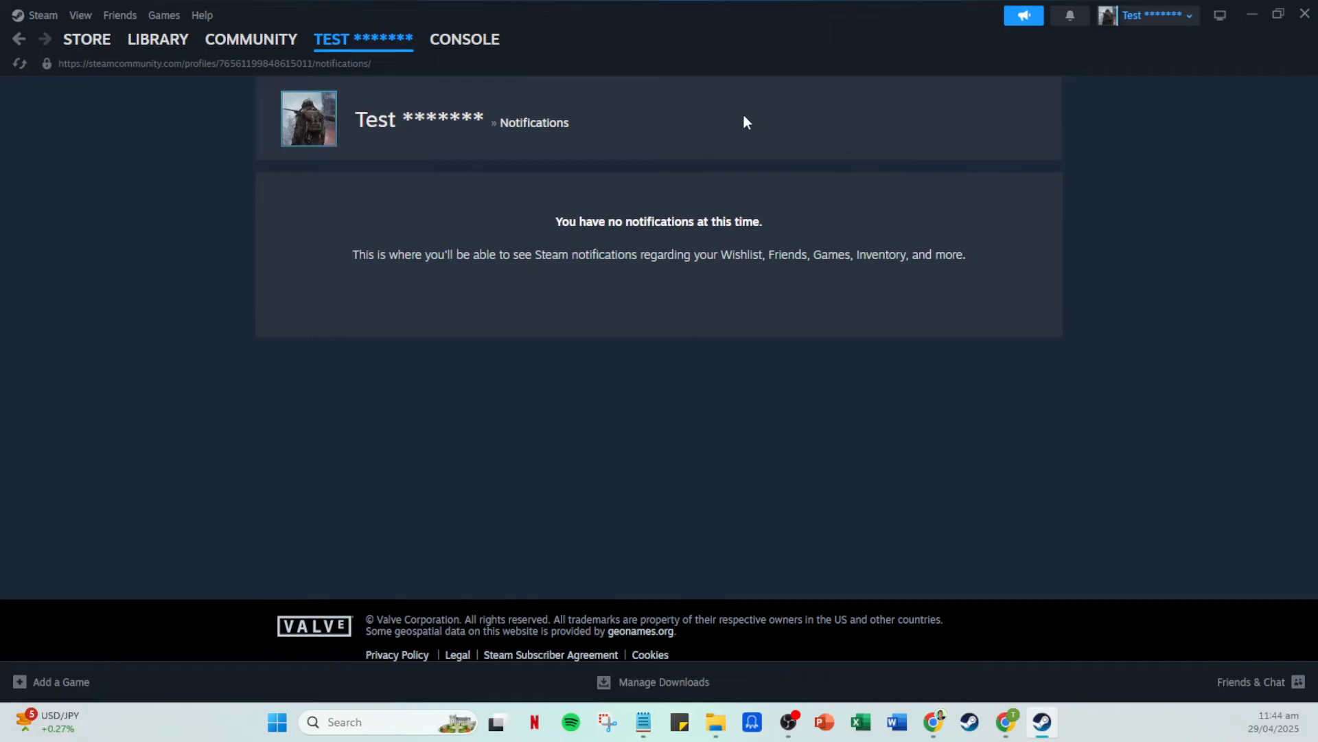
Go to the account's Steam Replay year summary via the profile pages dropdown
{"action": "left_click", "coordinate": [363, 38]}
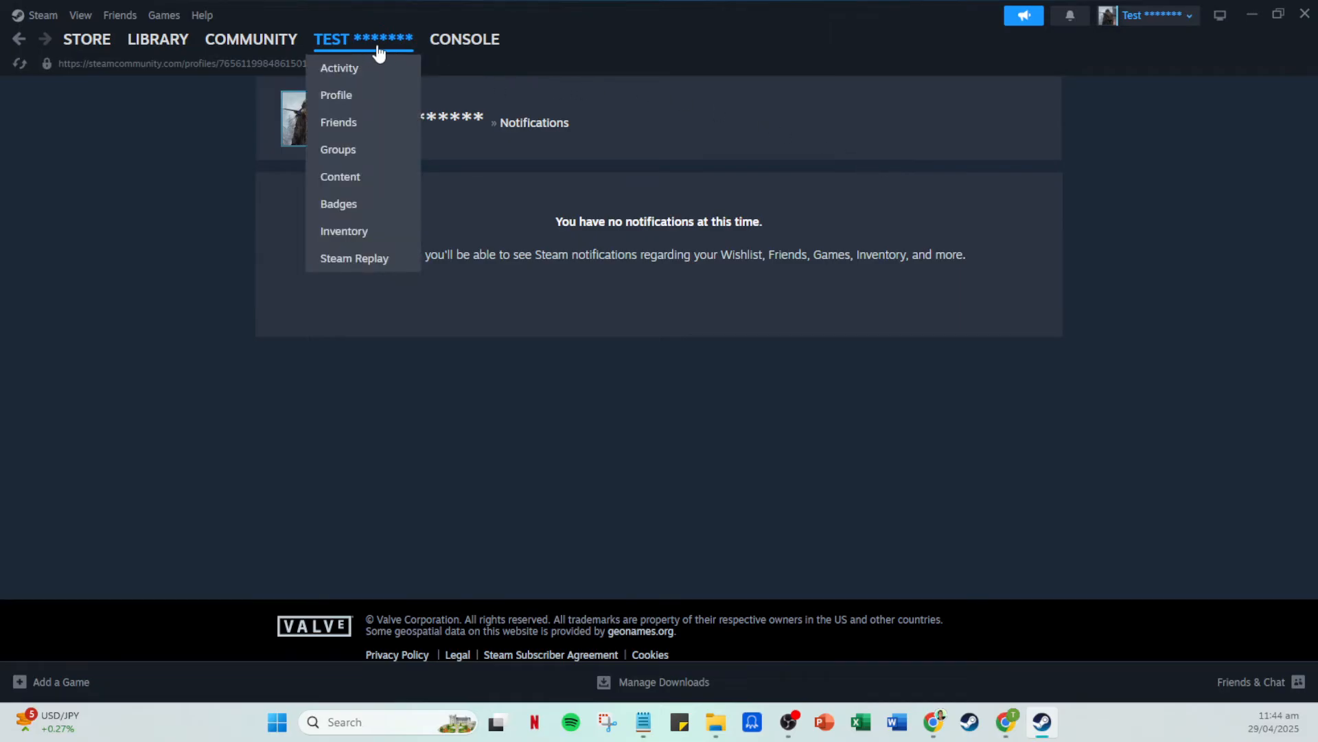
{"action": "mouse_move", "coordinate": [352, 44]}
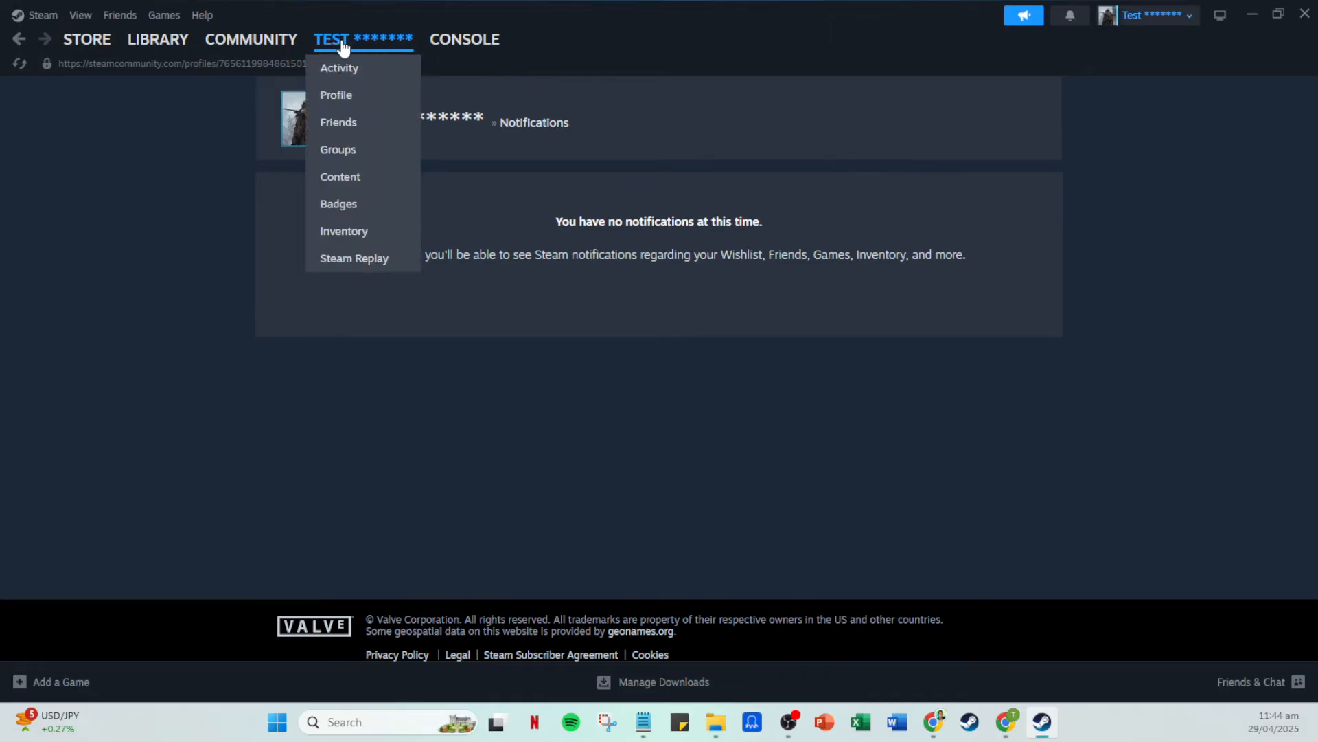
{"action": "mouse_move", "coordinate": [353, 258]}
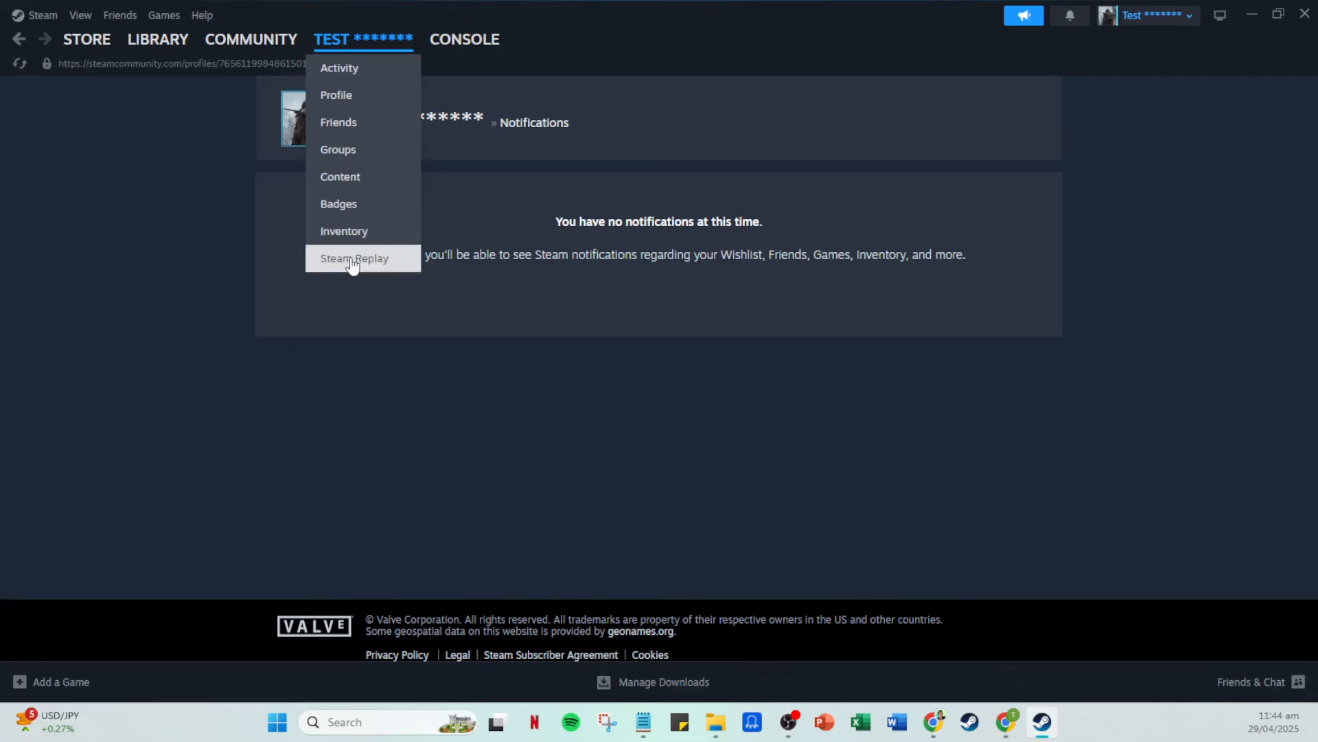
{"action": "mouse_move", "coordinate": [348, 270]}
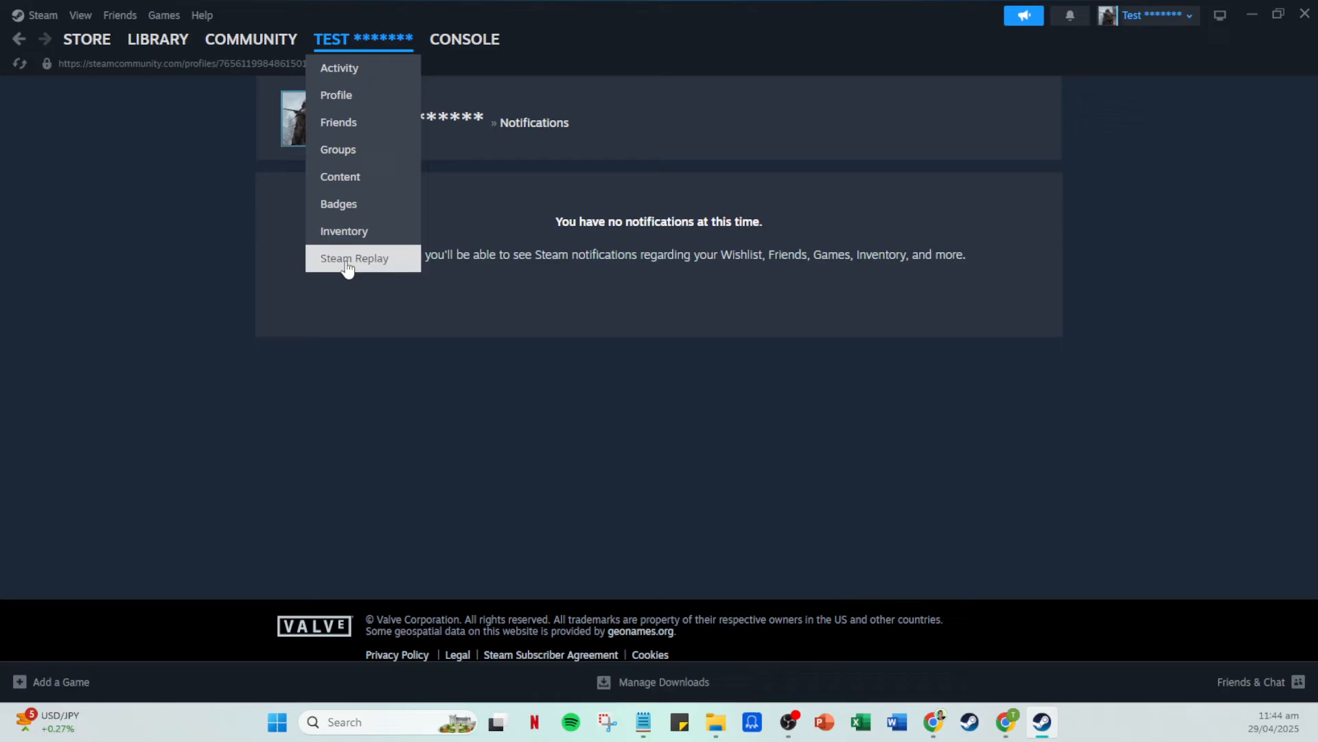
{"action": "mouse_move", "coordinate": [324, 265]}
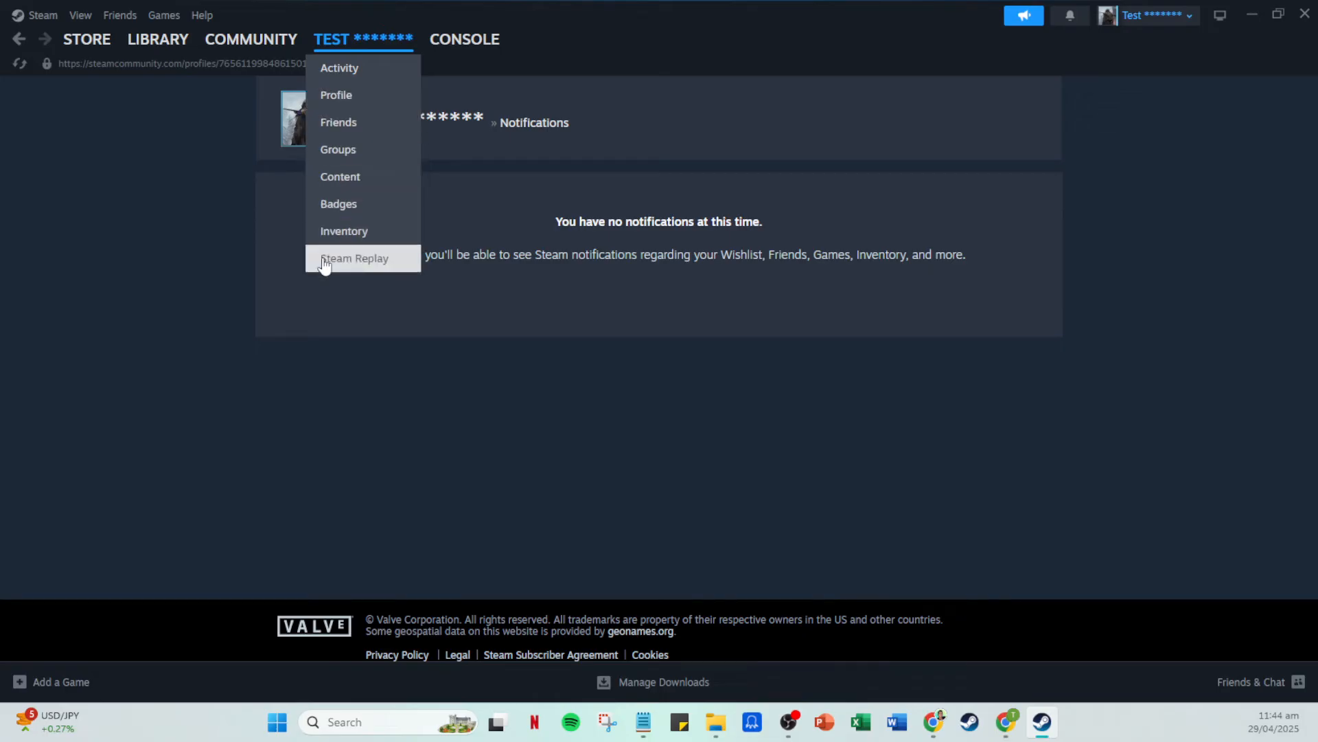
{"action": "left_click", "coordinate": [355, 258]}
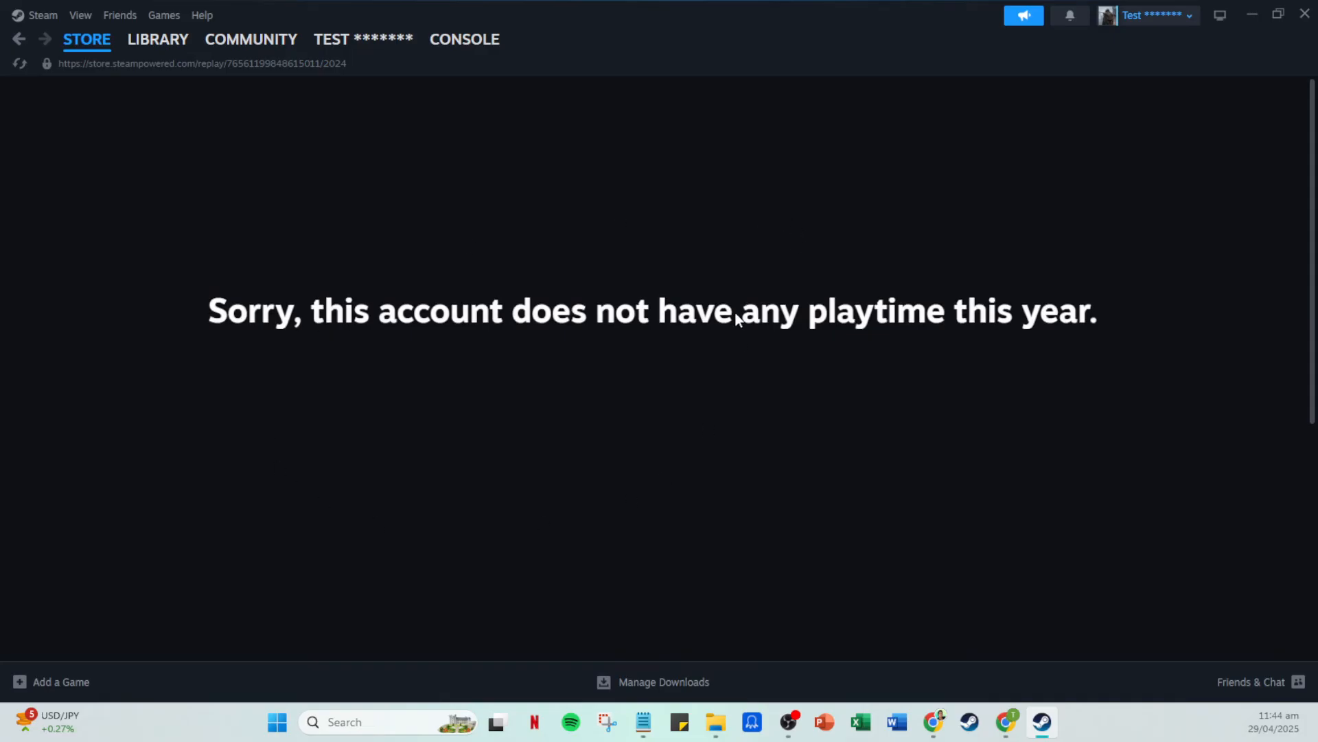
{"action": "mouse_move", "coordinate": [444, 263]}
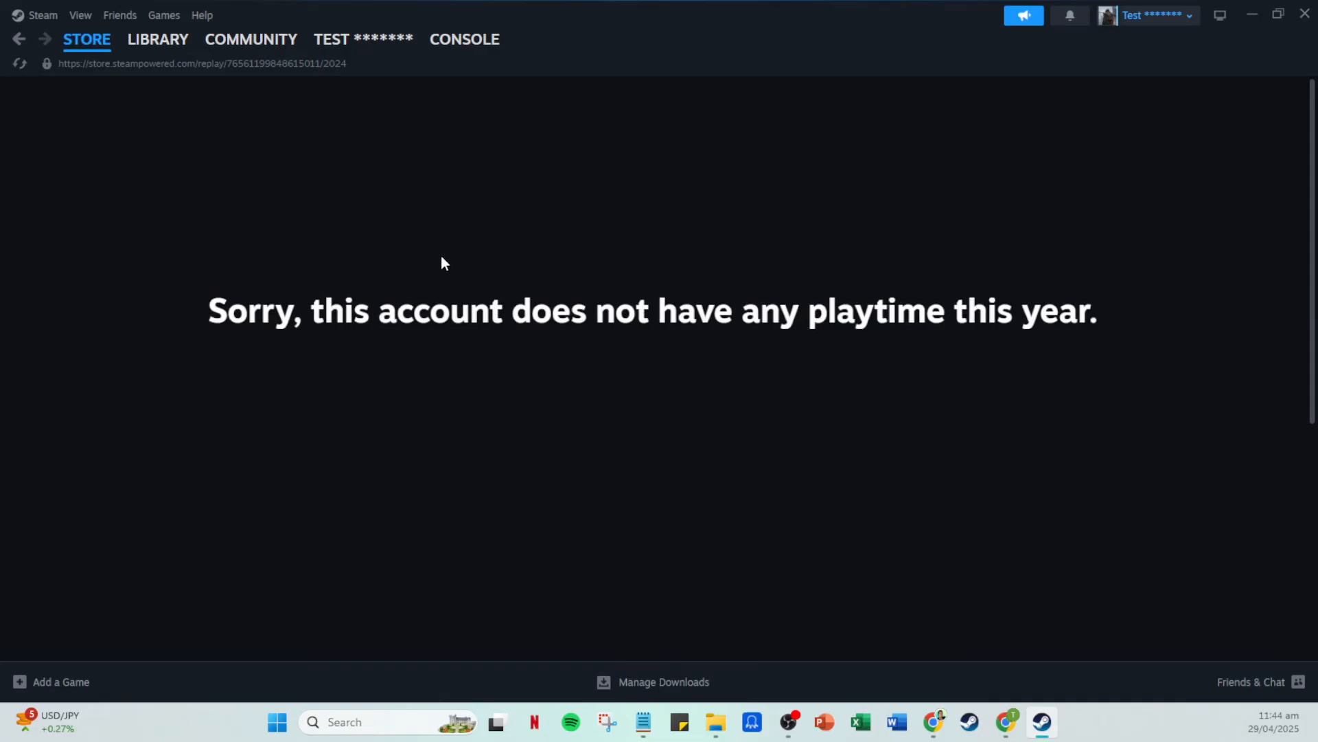
{"action": "mouse_move", "coordinate": [441, 267]}
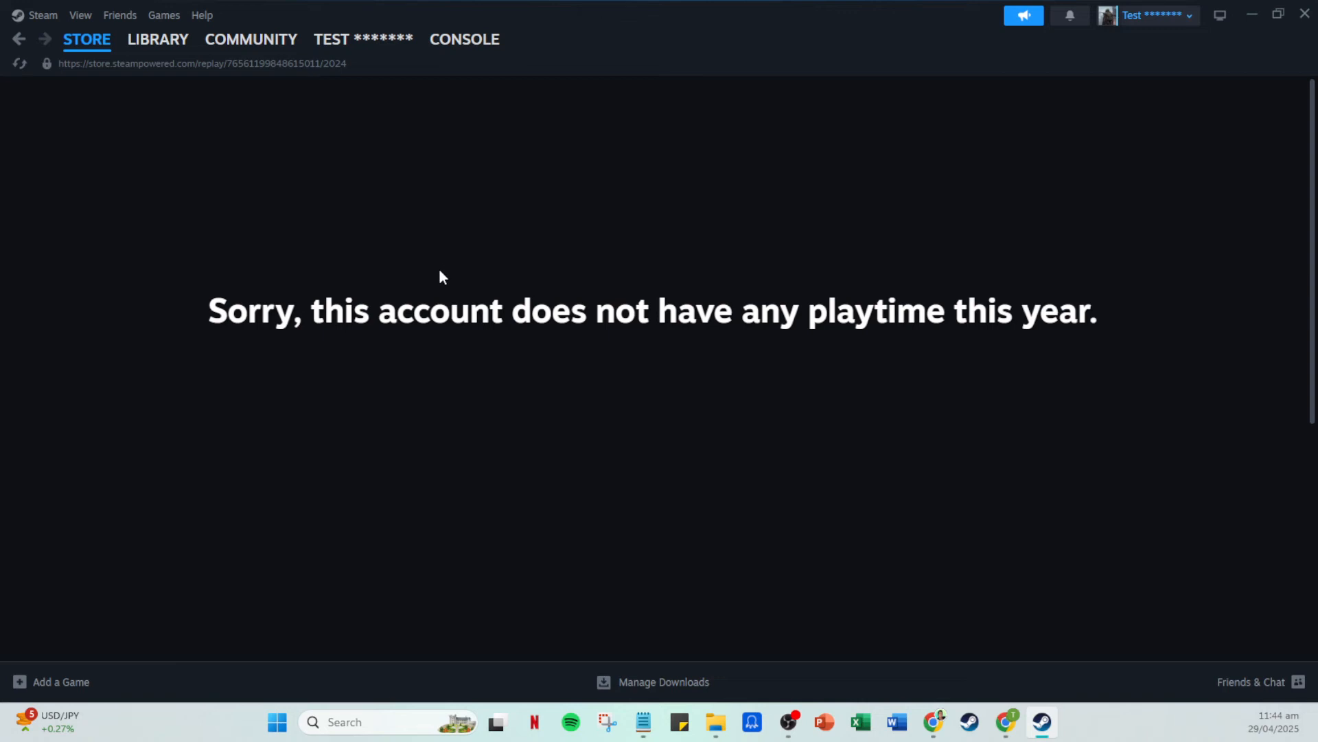
{"action": "mouse_move", "coordinate": [478, 276]}
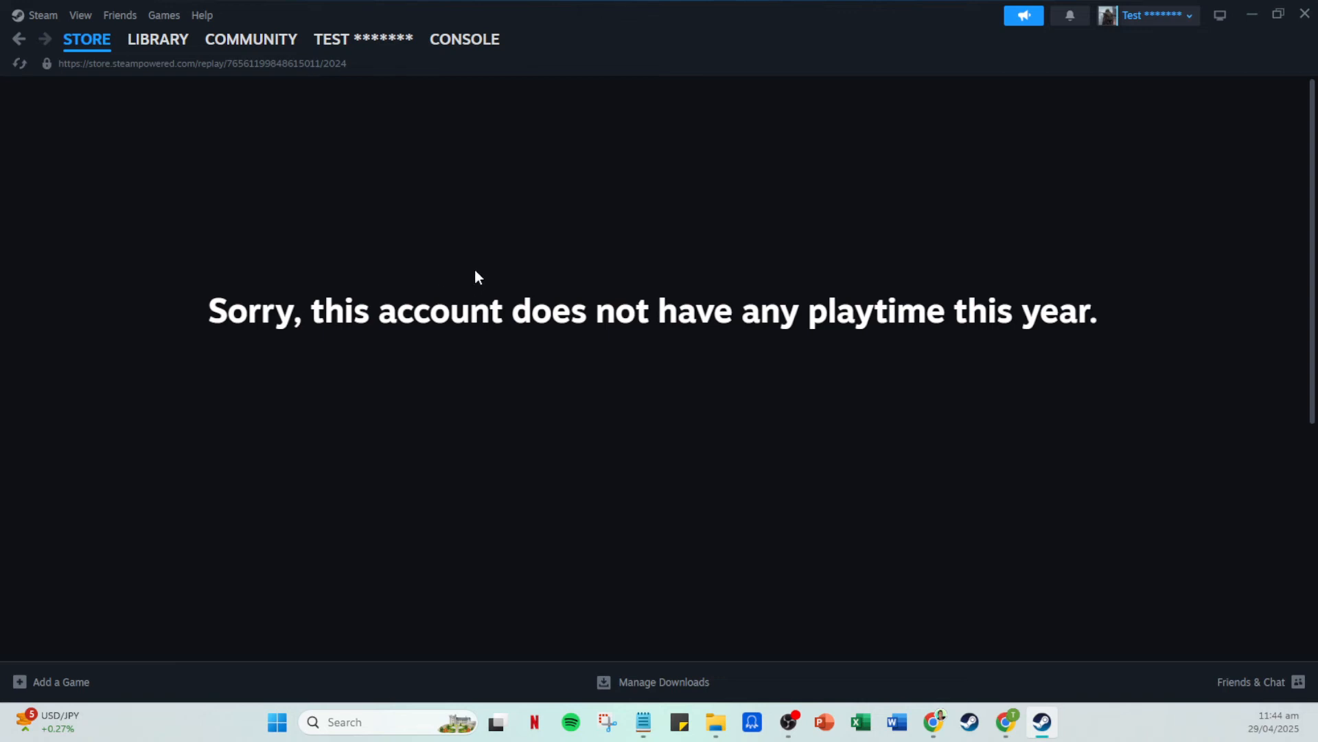
{"action": "mouse_move", "coordinate": [508, 277]}
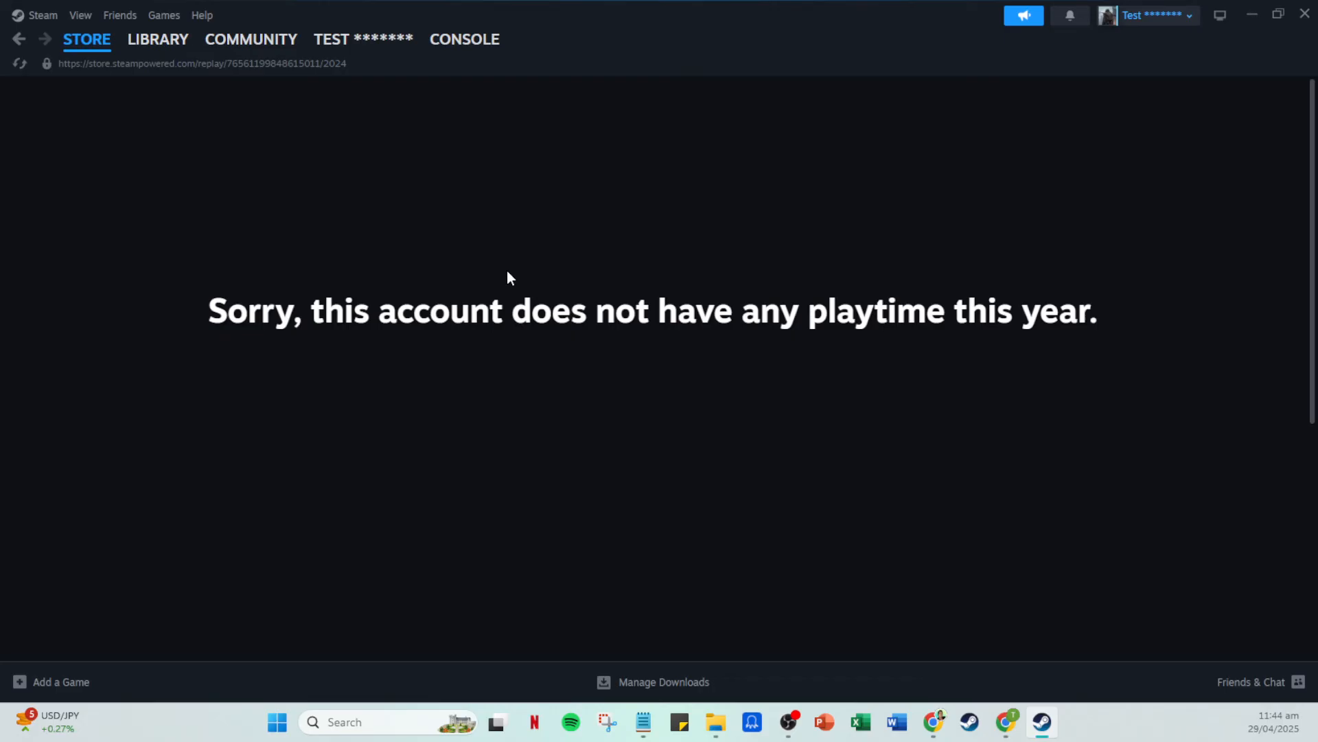
{"action": "mouse_move", "coordinate": [863, 162]}
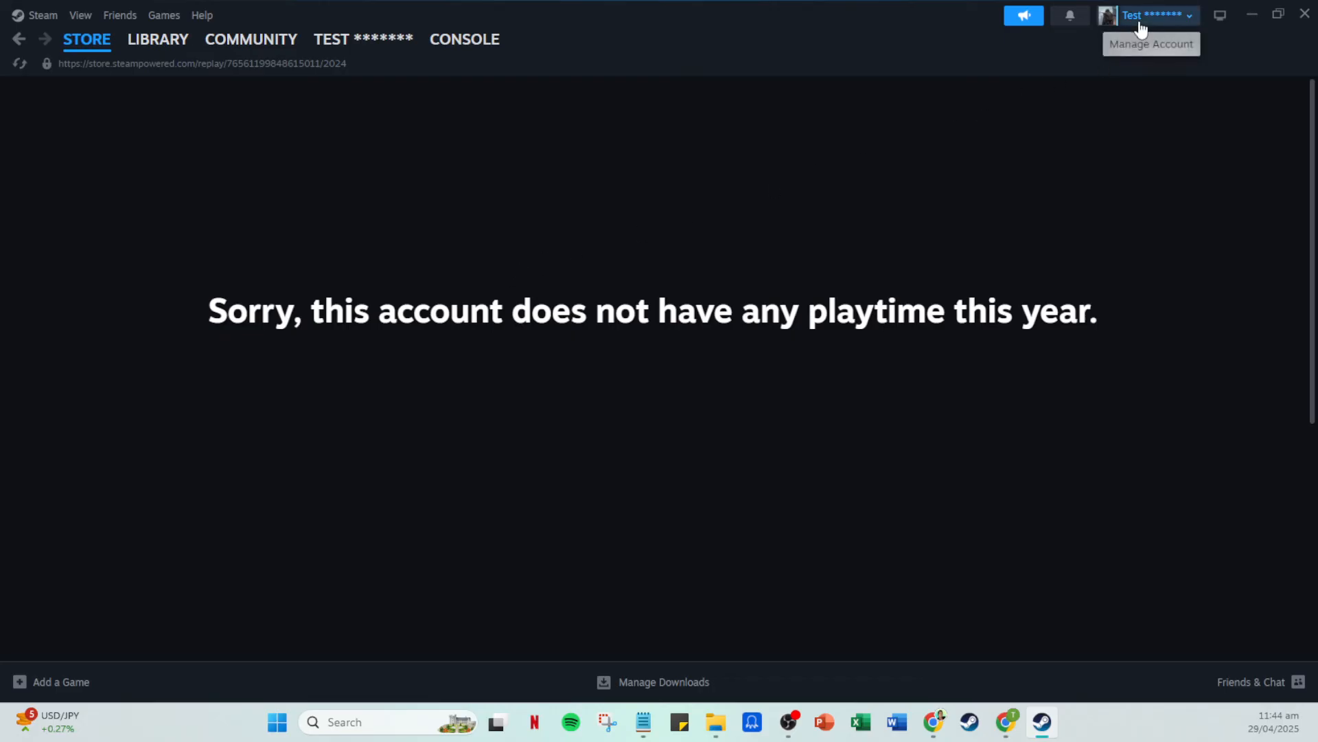
Go to my own profile and start editing it on the General section
{"action": "left_click", "coordinate": [1144, 16]}
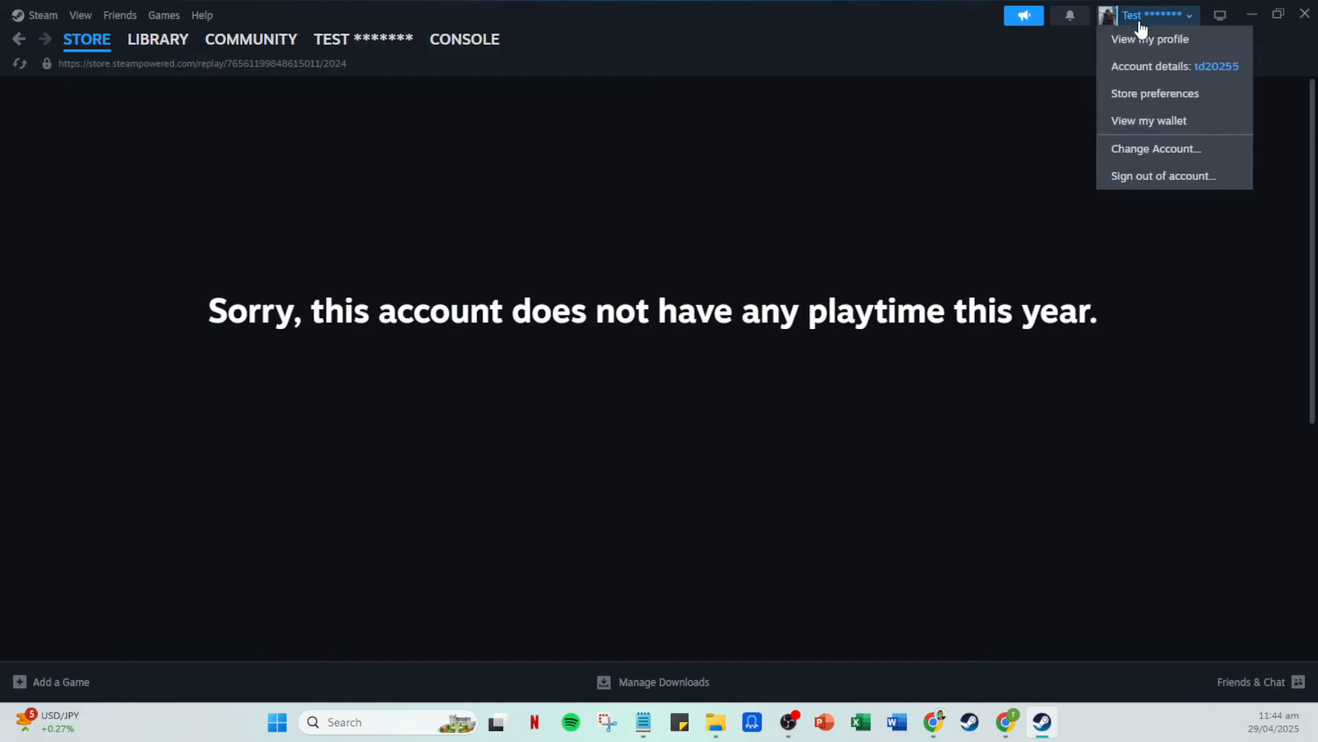
{"action": "mouse_move", "coordinate": [1146, 43]}
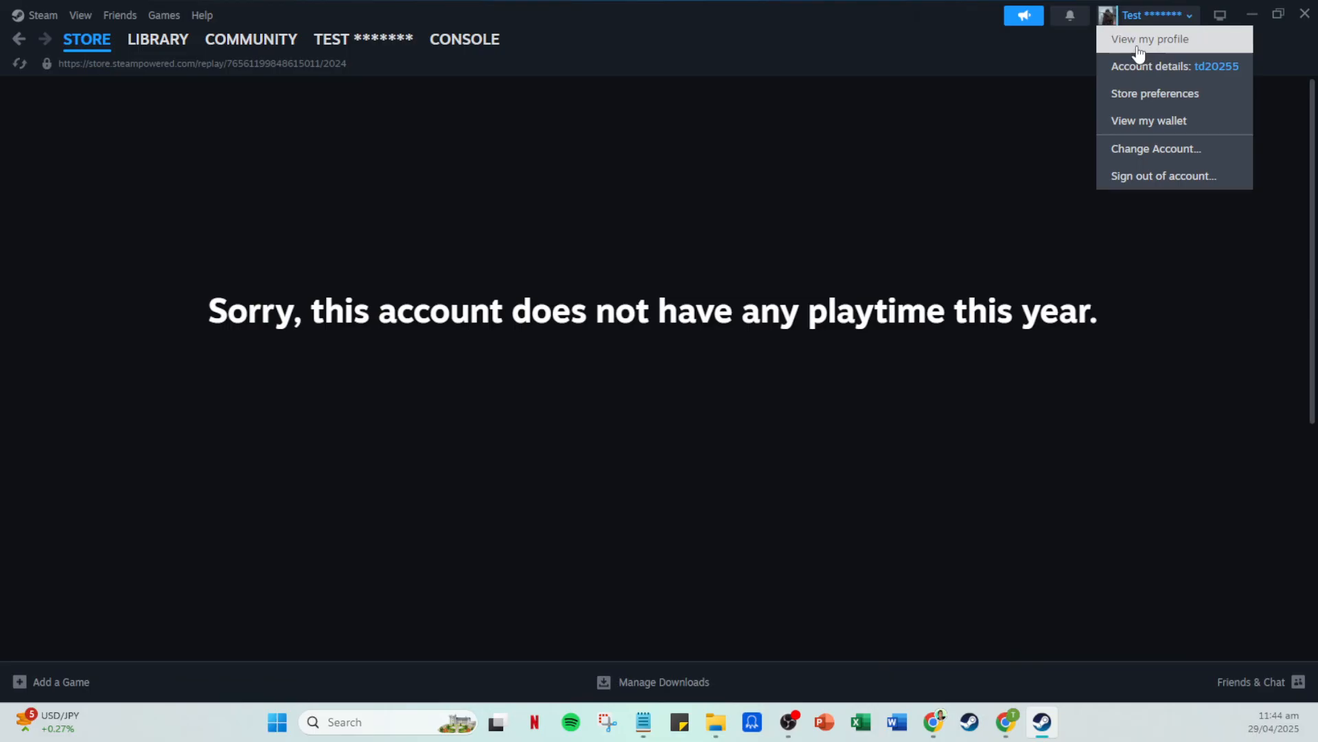
{"action": "mouse_move", "coordinate": [1148, 50]}
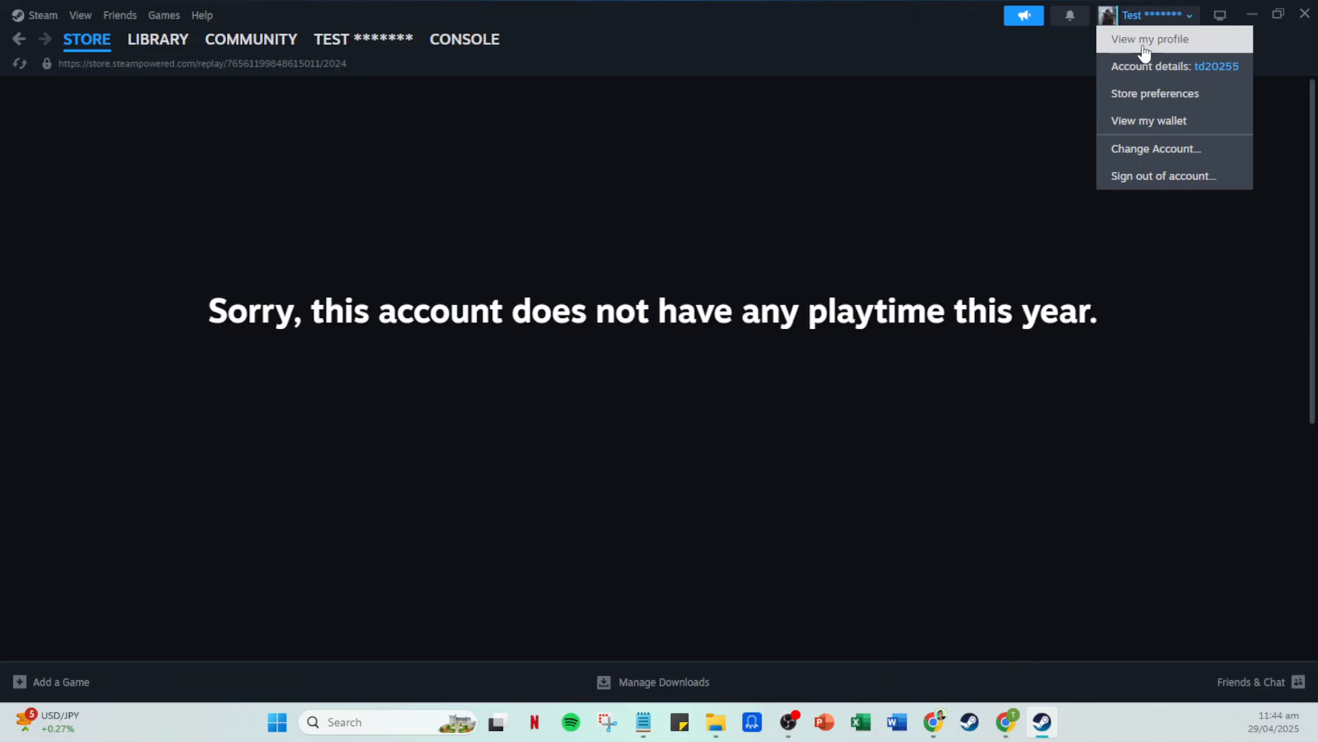
{"action": "left_click", "coordinate": [1151, 39]}
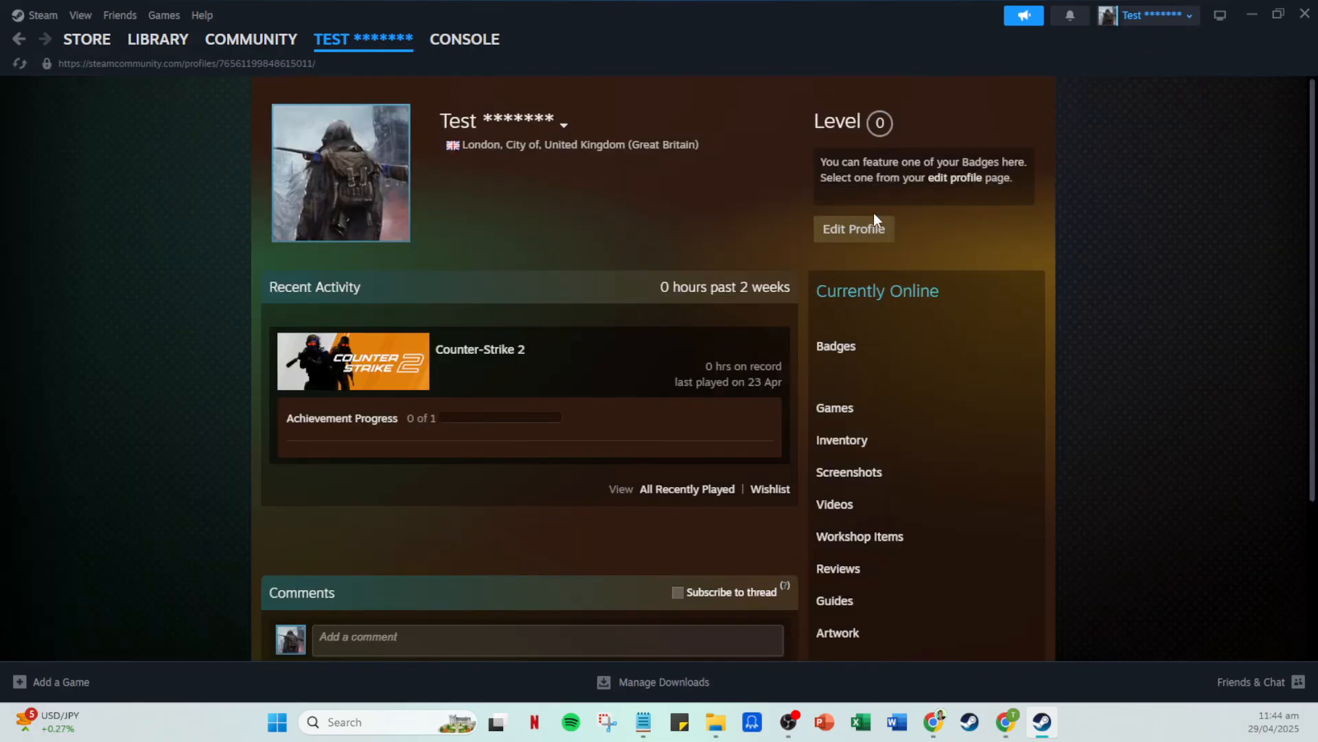
{"action": "left_click", "coordinate": [855, 228]}
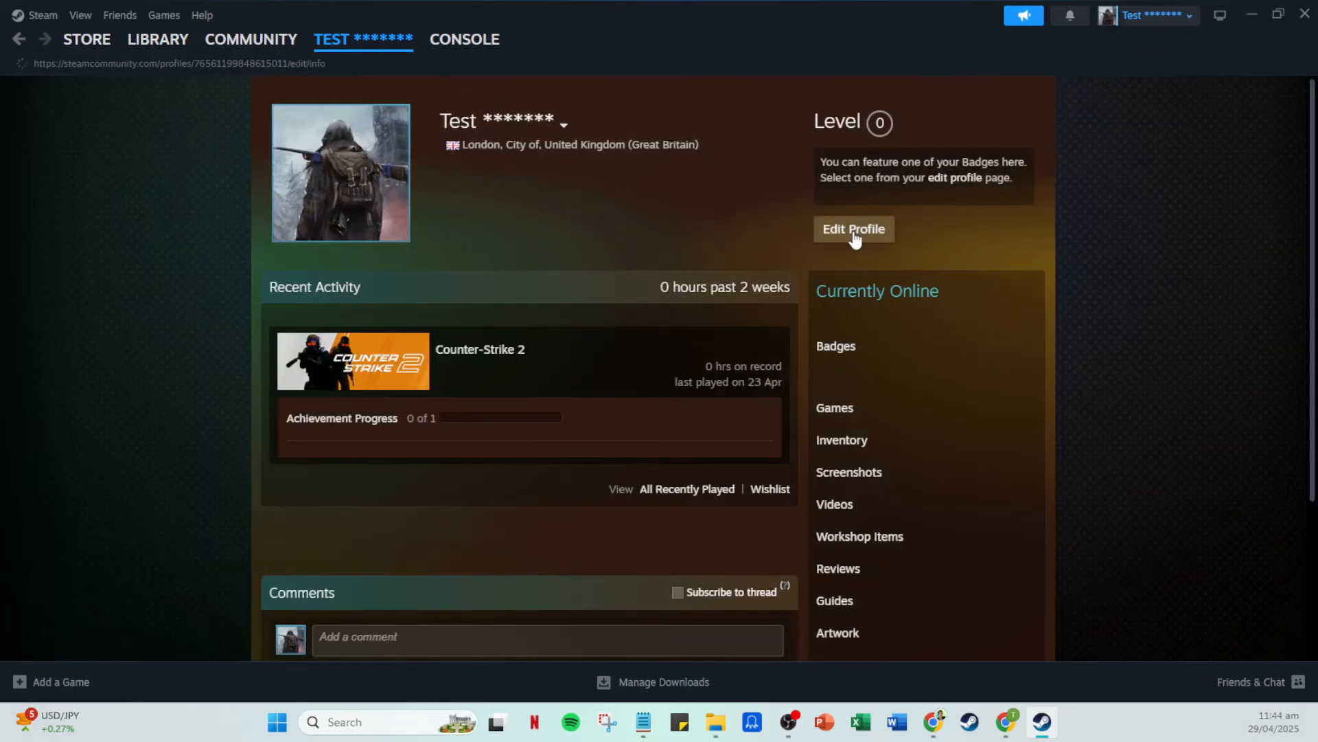
{"action": "left_click", "coordinate": [854, 228]}
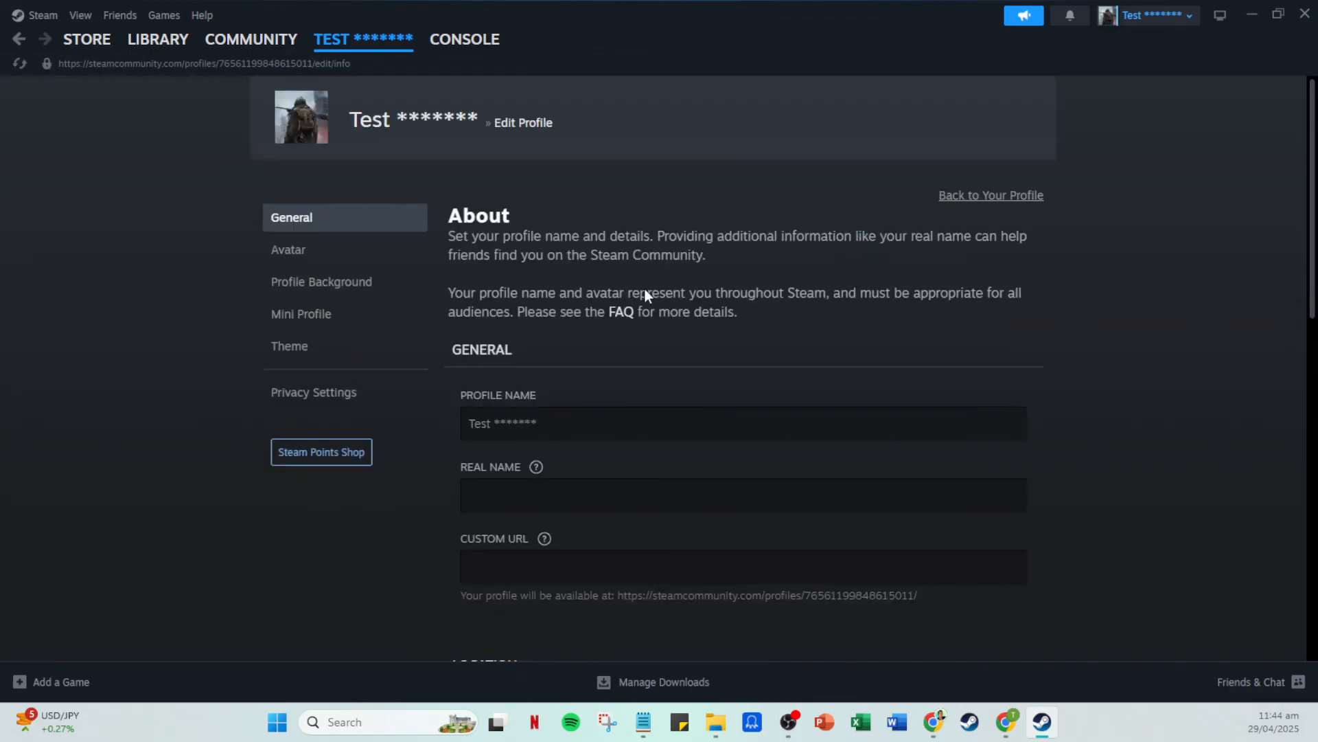
Show the profile Privacy Settings with game details set to Friends Only
{"action": "left_click", "coordinate": [314, 393]}
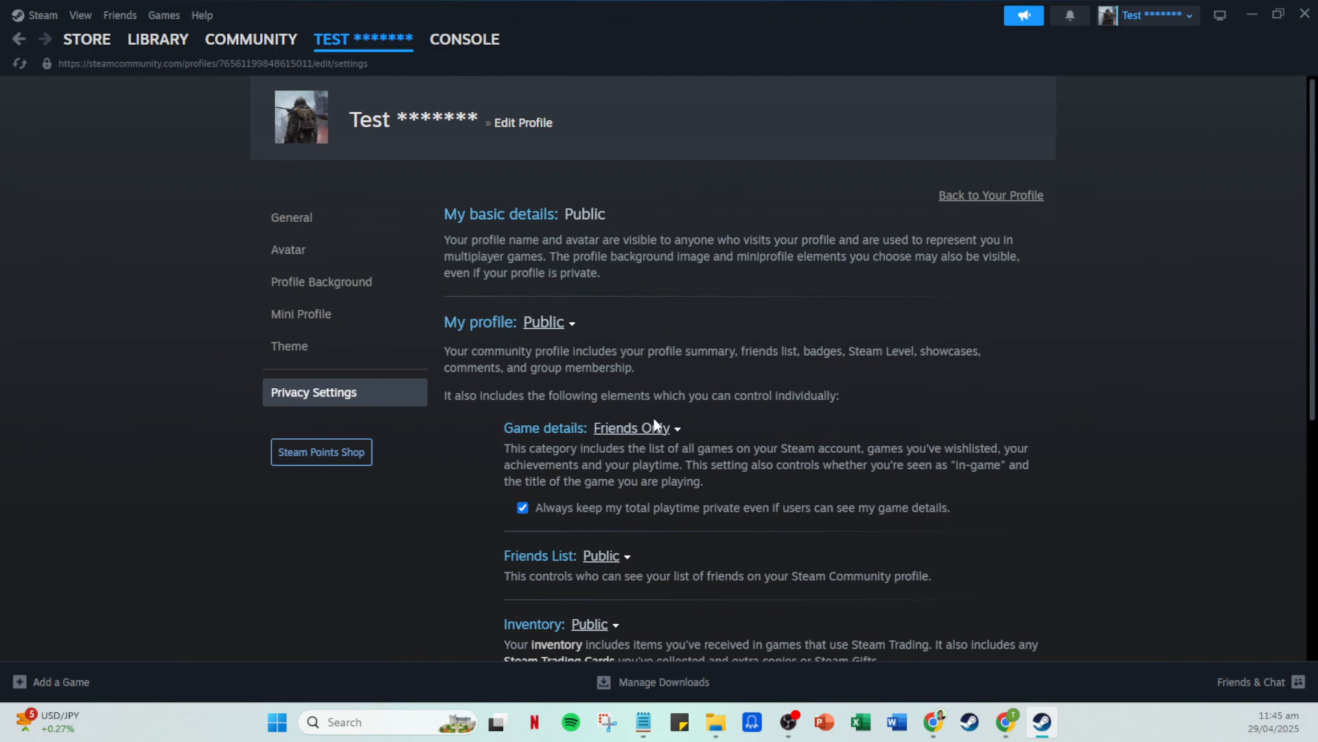
{"action": "scroll", "scroll_direction": "down", "scroll_amount": 3}
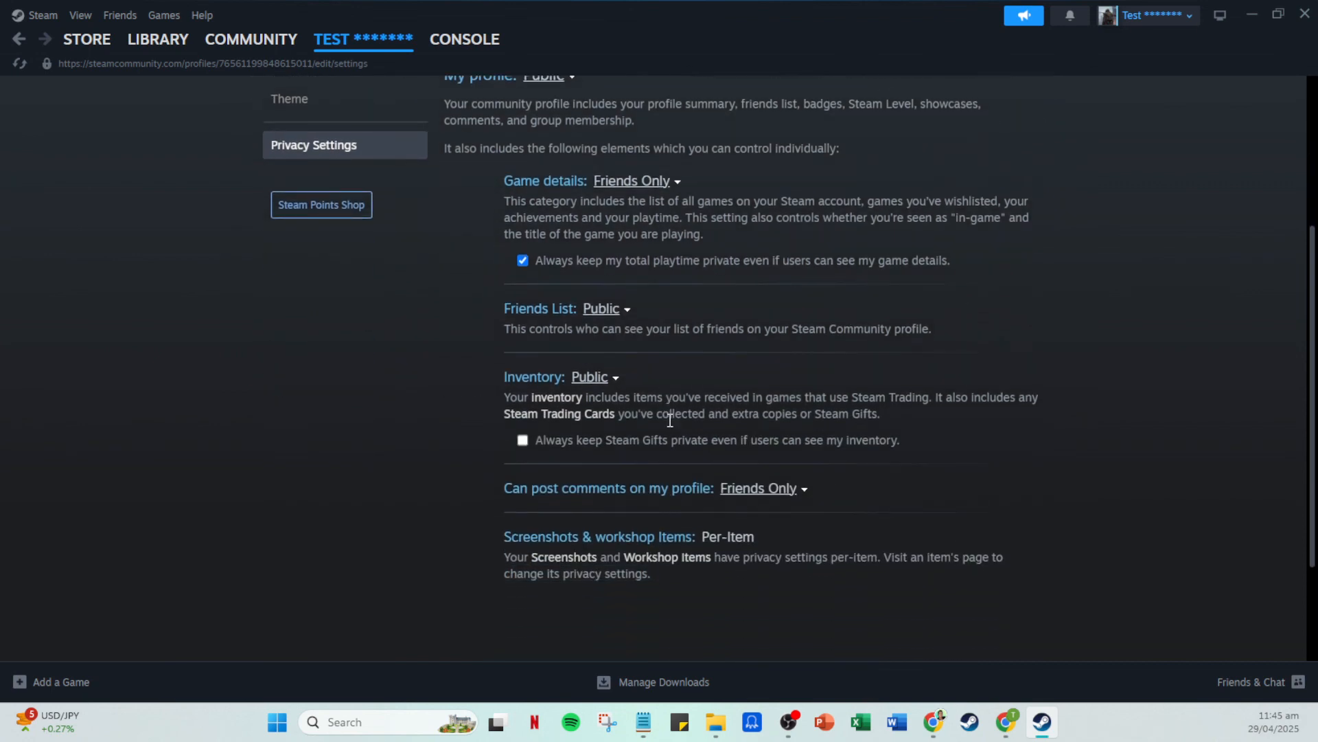
{"action": "mouse_move", "coordinate": [690, 457]}
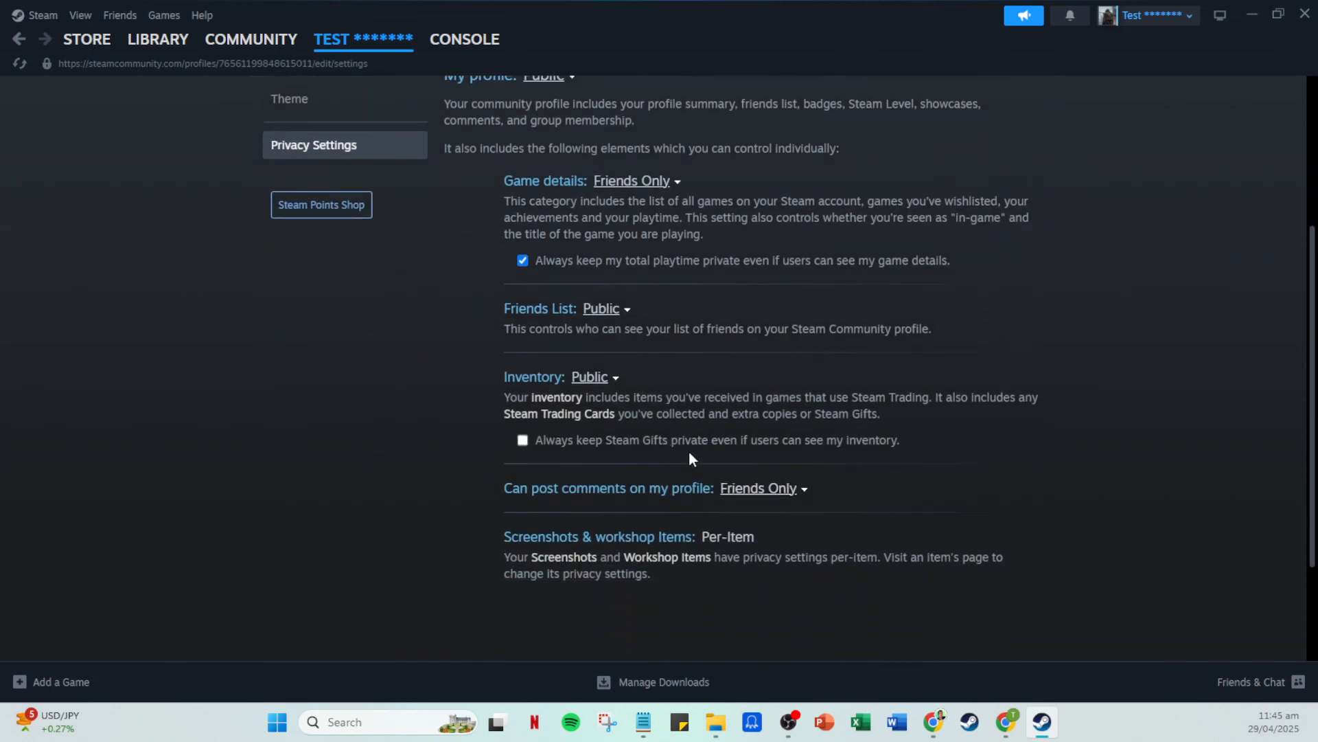
{"action": "mouse_move", "coordinate": [596, 203]}
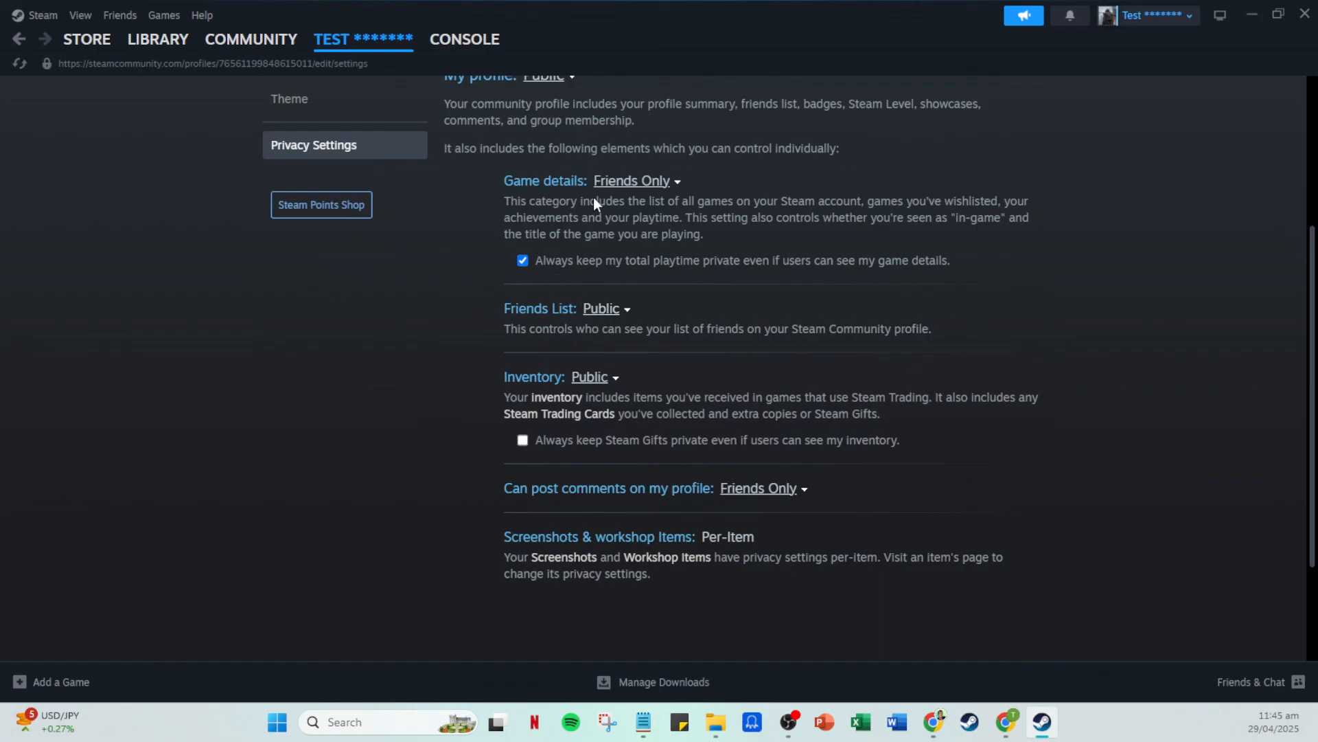
{"action": "mouse_move", "coordinate": [800, 360]}
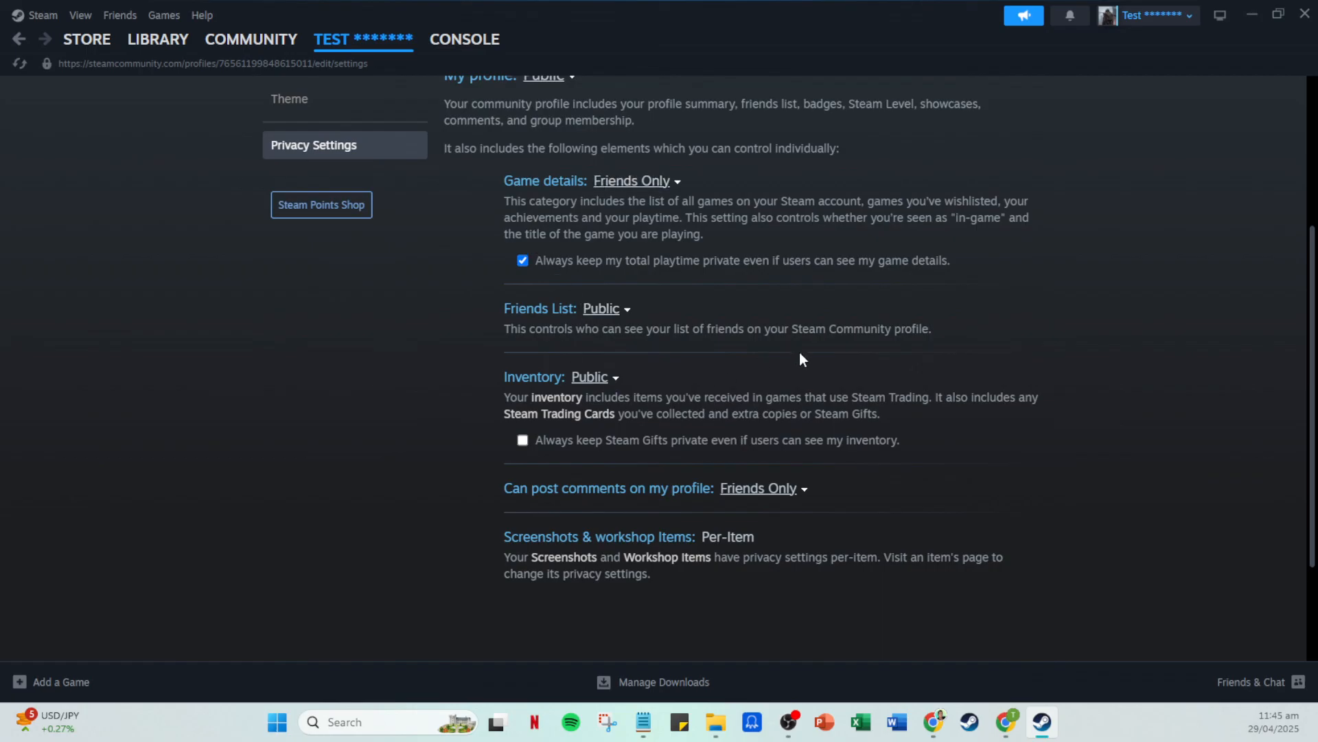